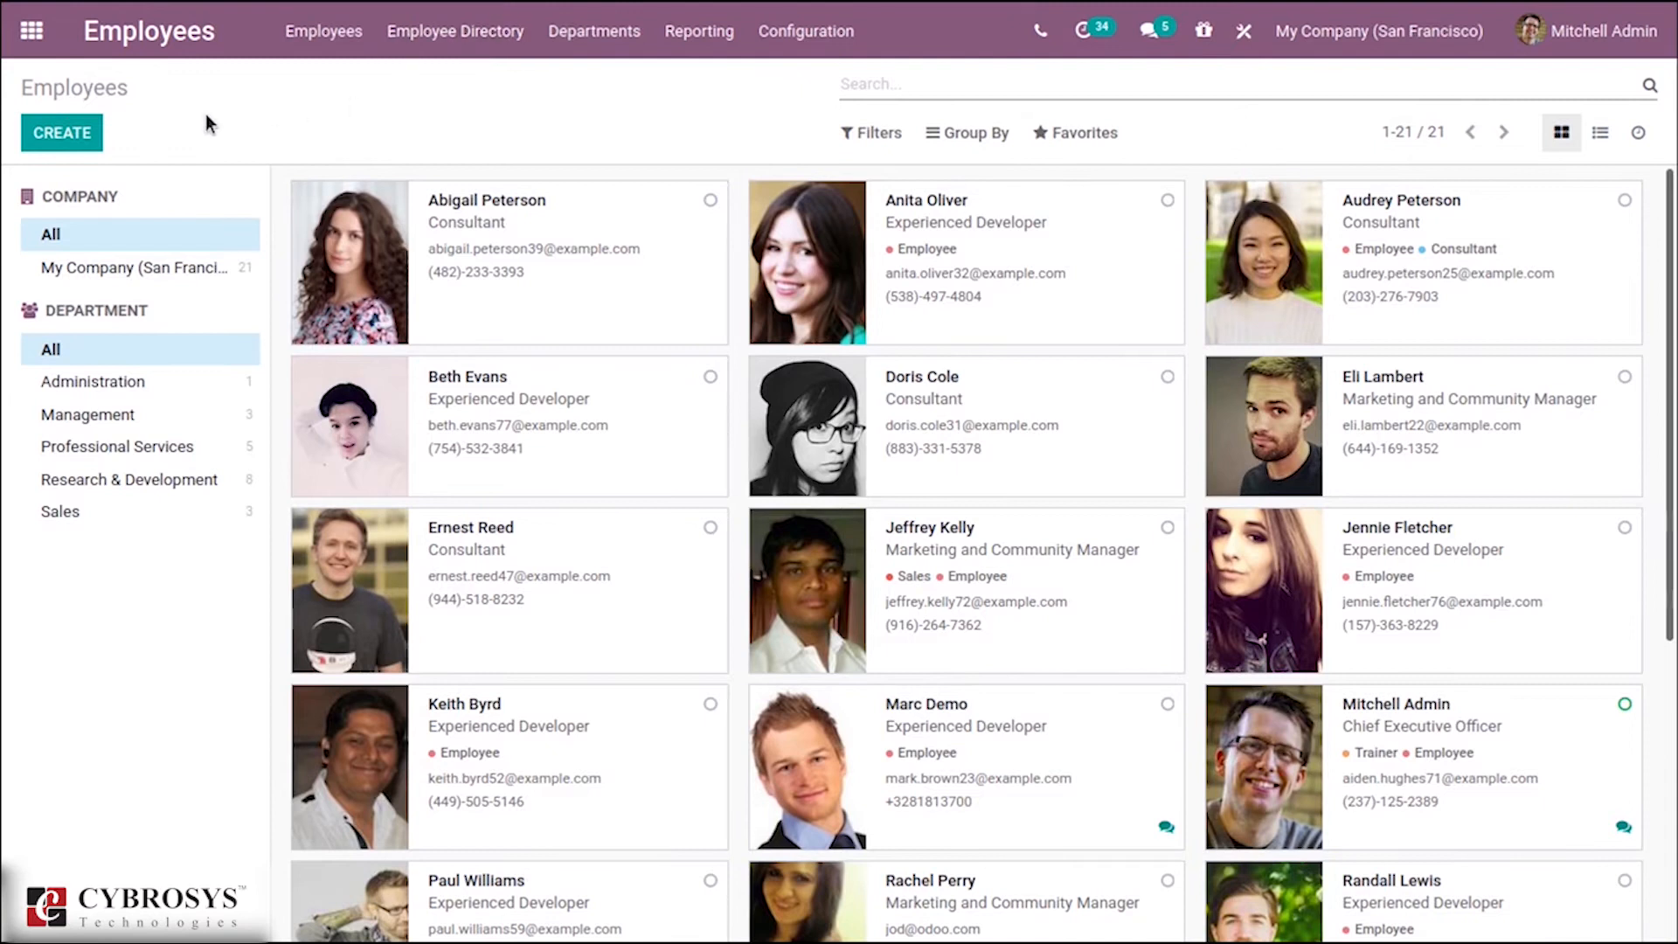
{"action": "mouse_move", "coordinate": [455, 38]}
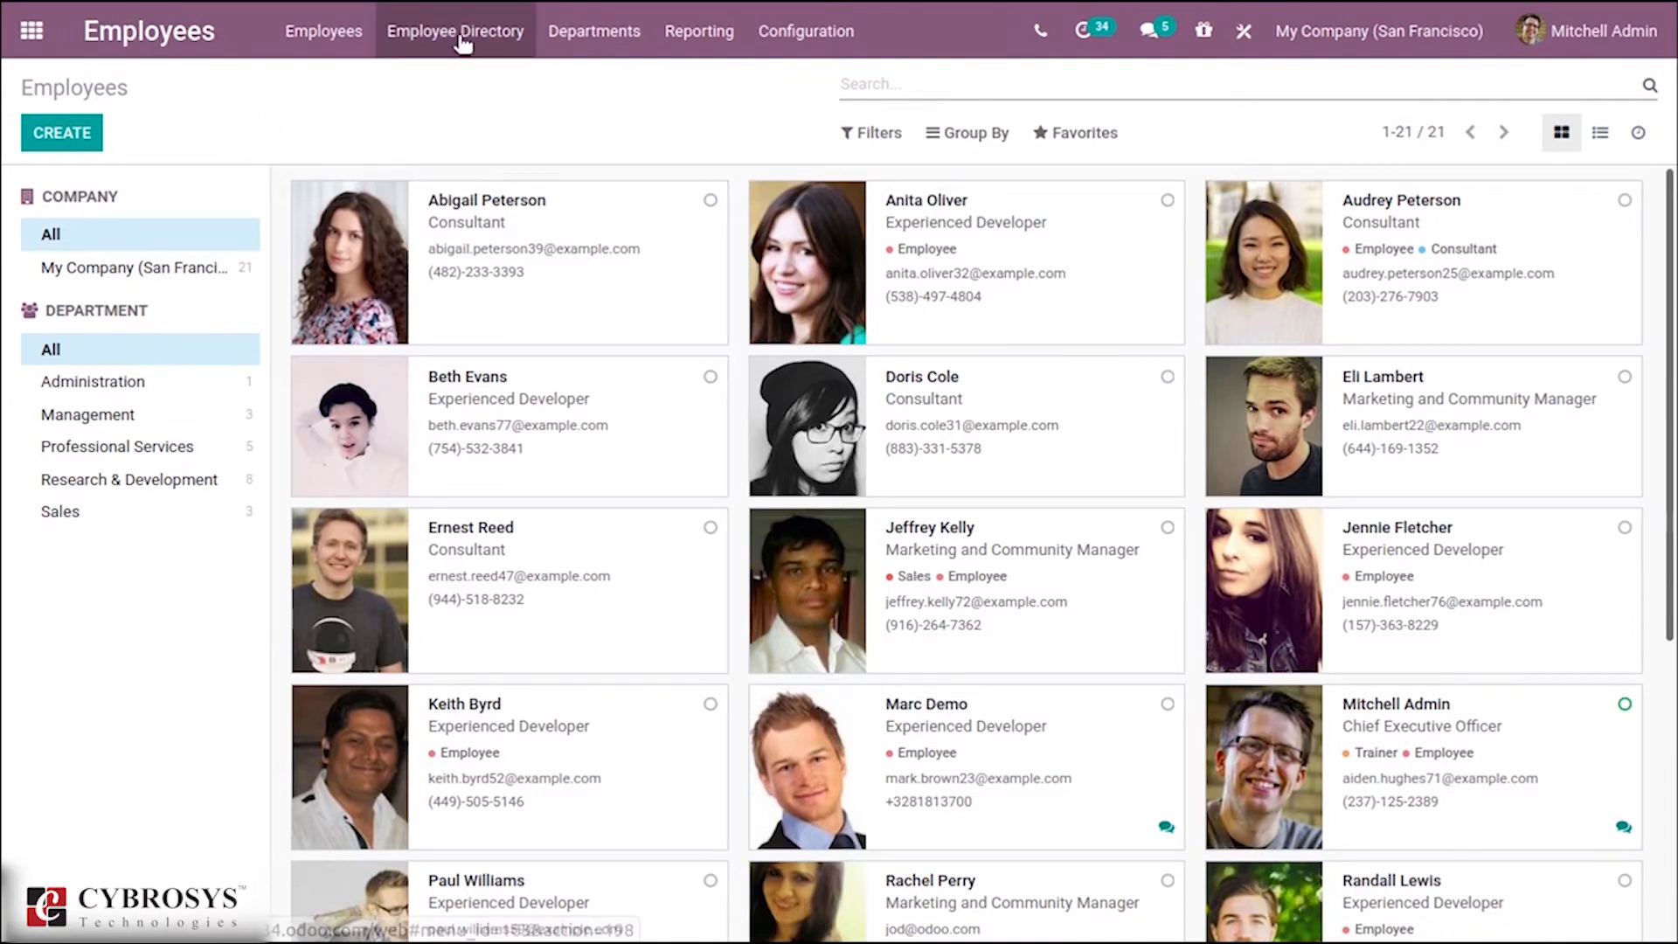
Open Employees > Contracts to see contracts grouped into New, Running, Expired and Cancelled.
{"action": "left_click", "coordinate": [324, 30]}
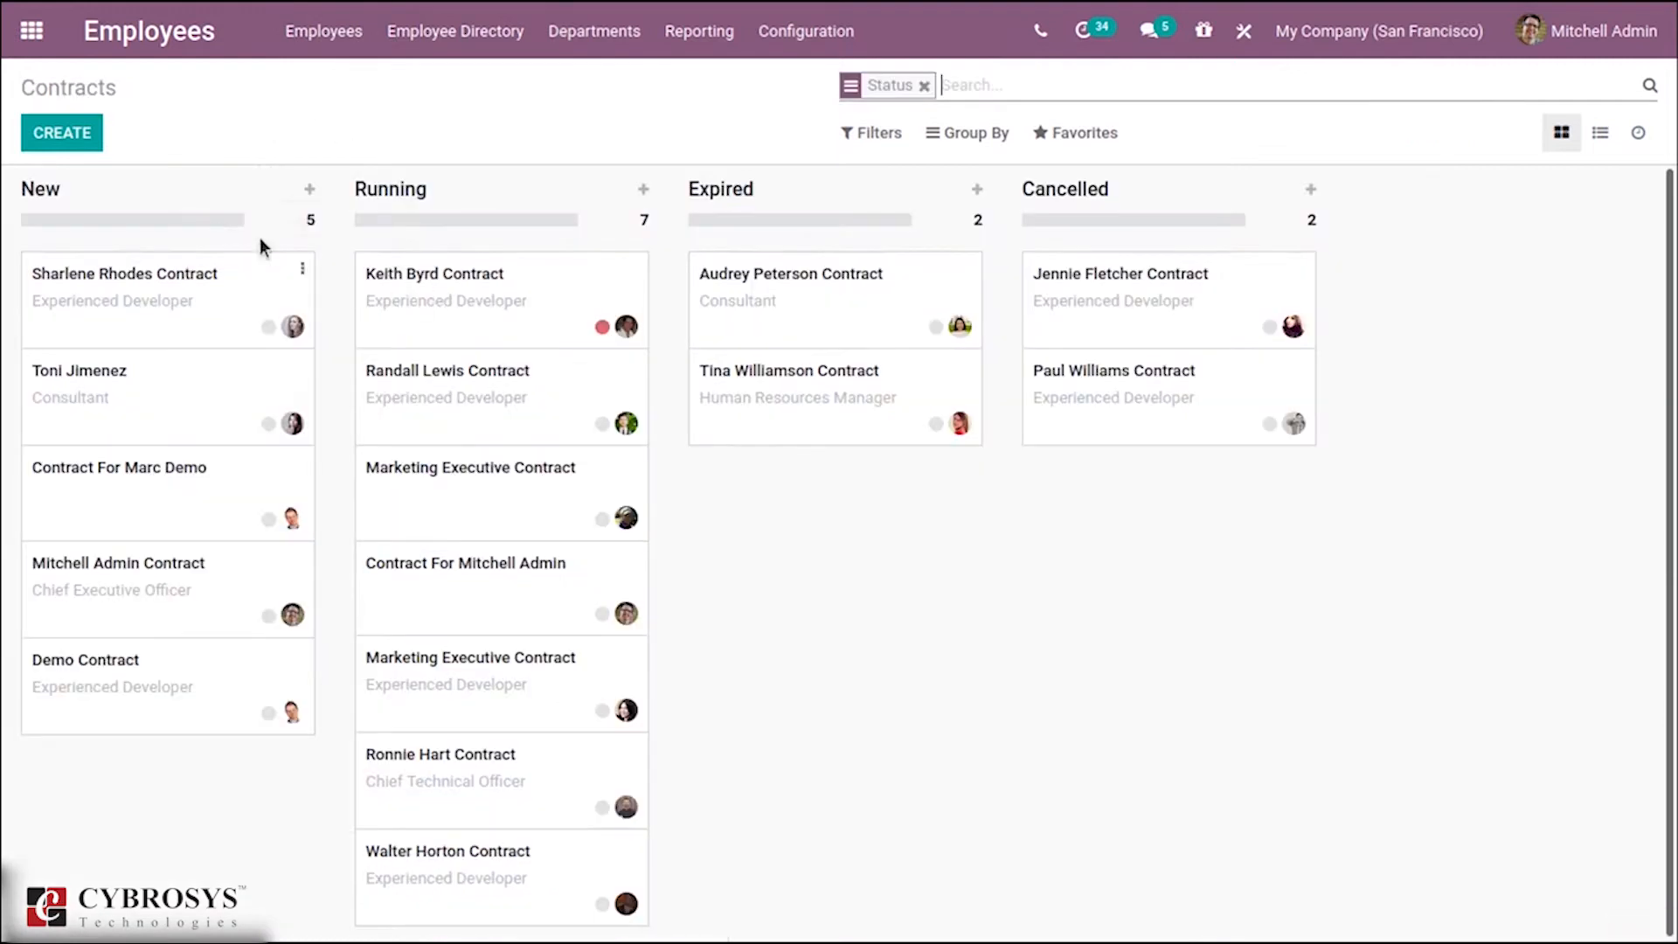
{"action": "mouse_move", "coordinate": [1097, 612]}
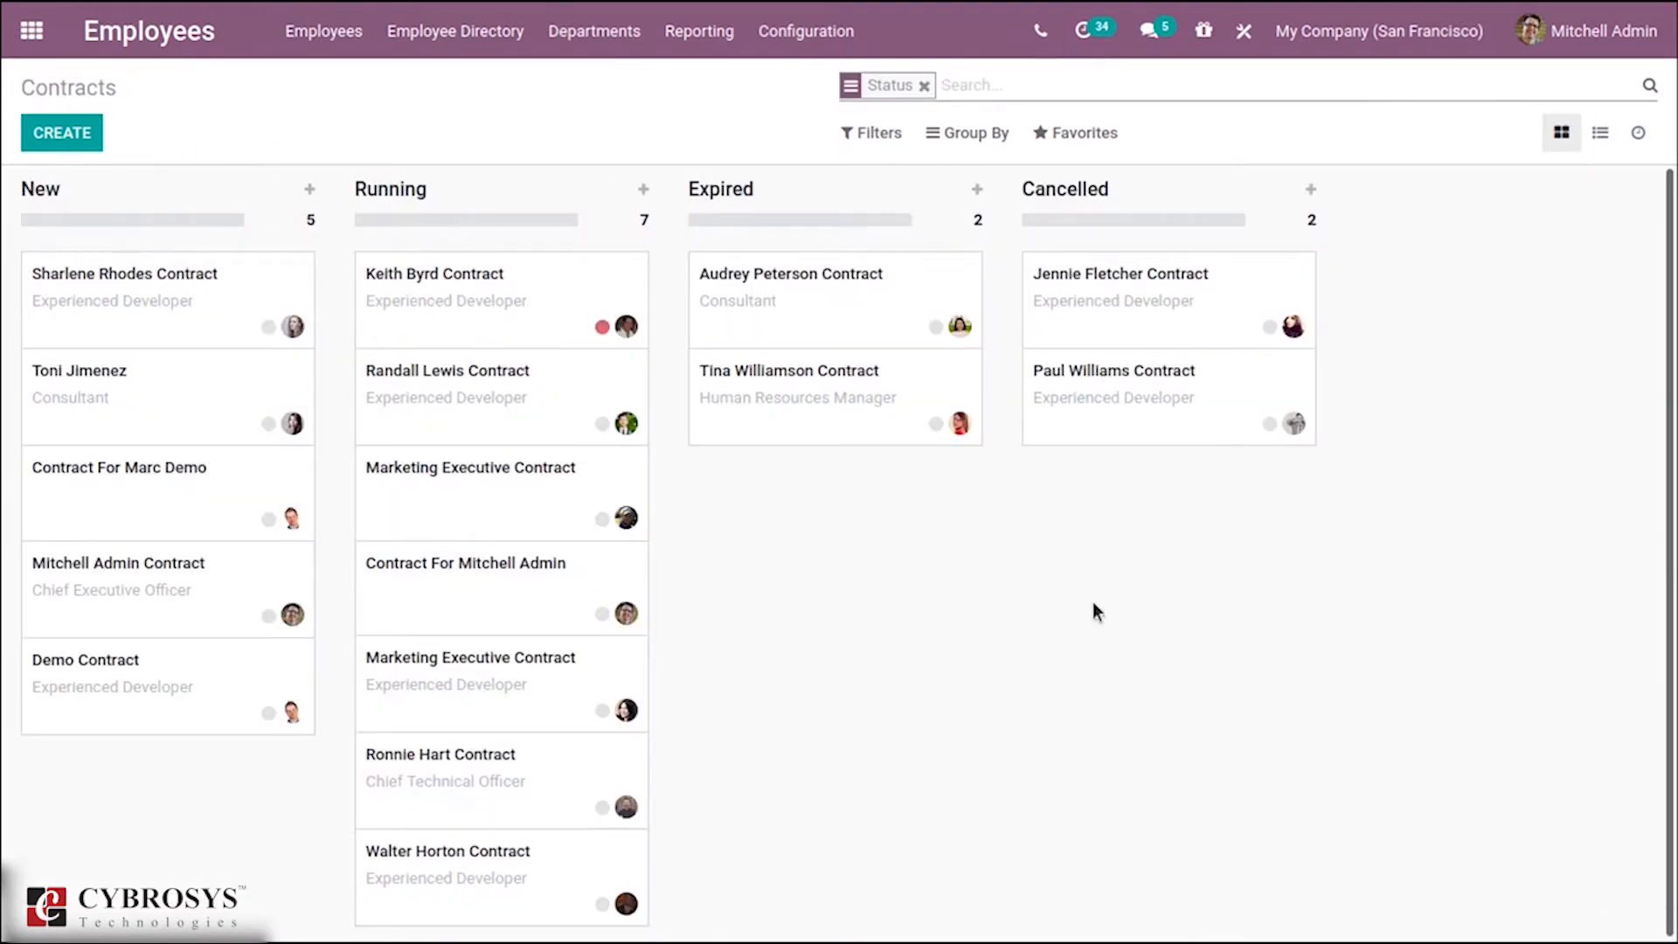
{"action": "mouse_move", "coordinate": [447, 595]}
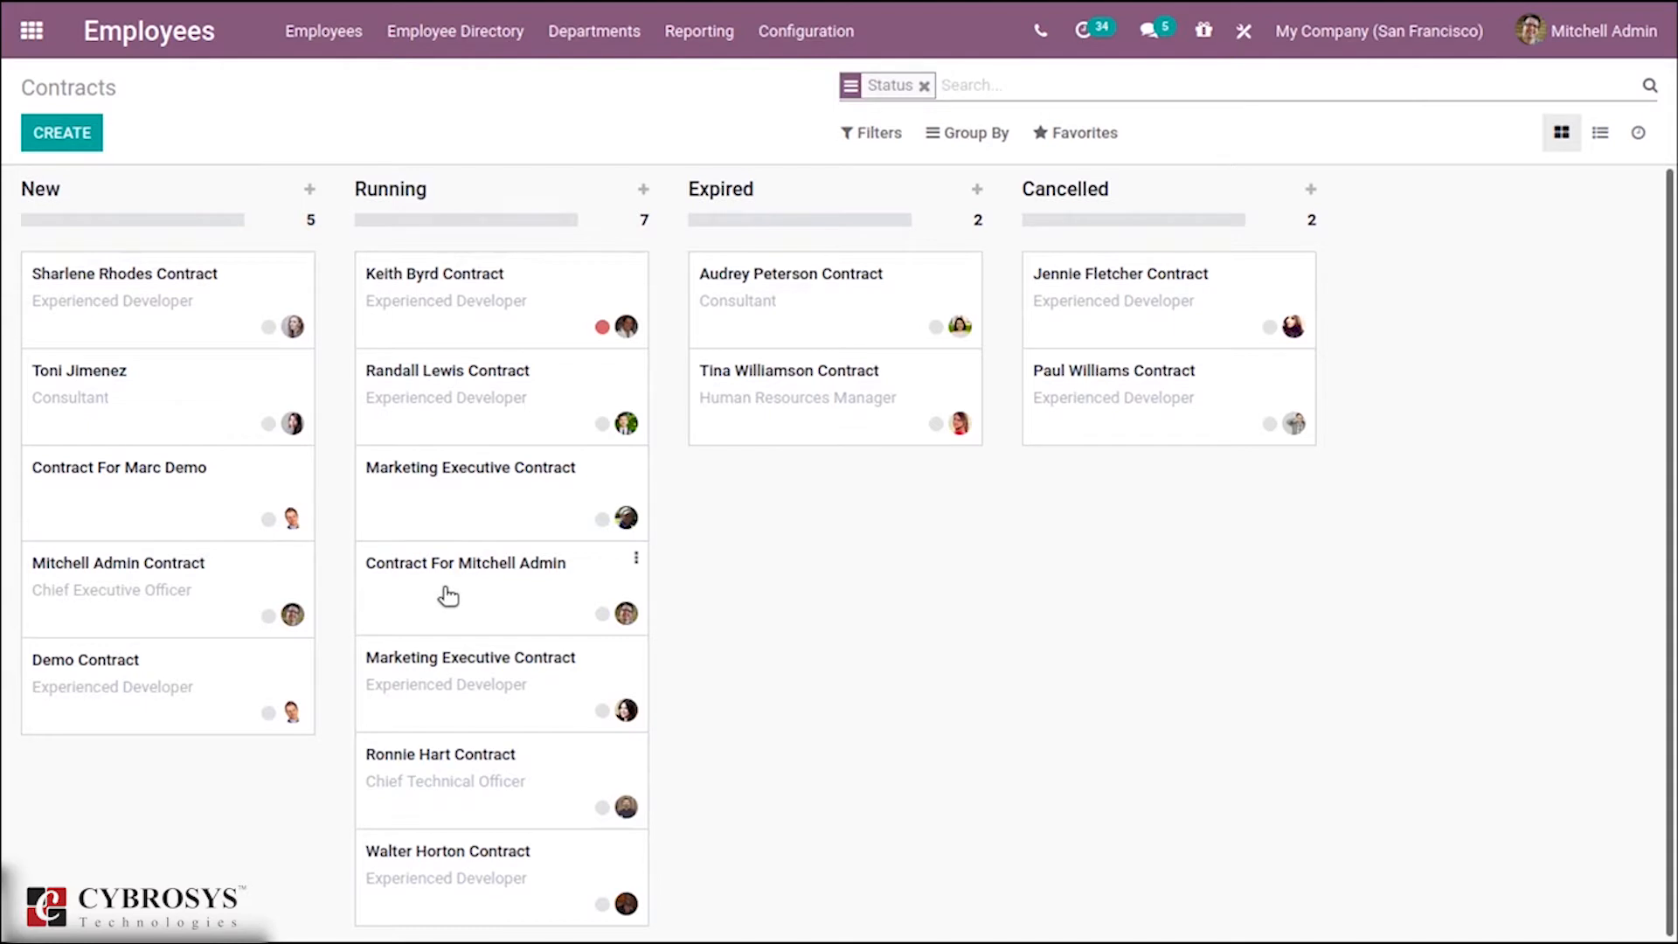
Open Mitchell Admin's running contract in edit mode and scroll down the form.
{"action": "left_click", "coordinate": [466, 576]}
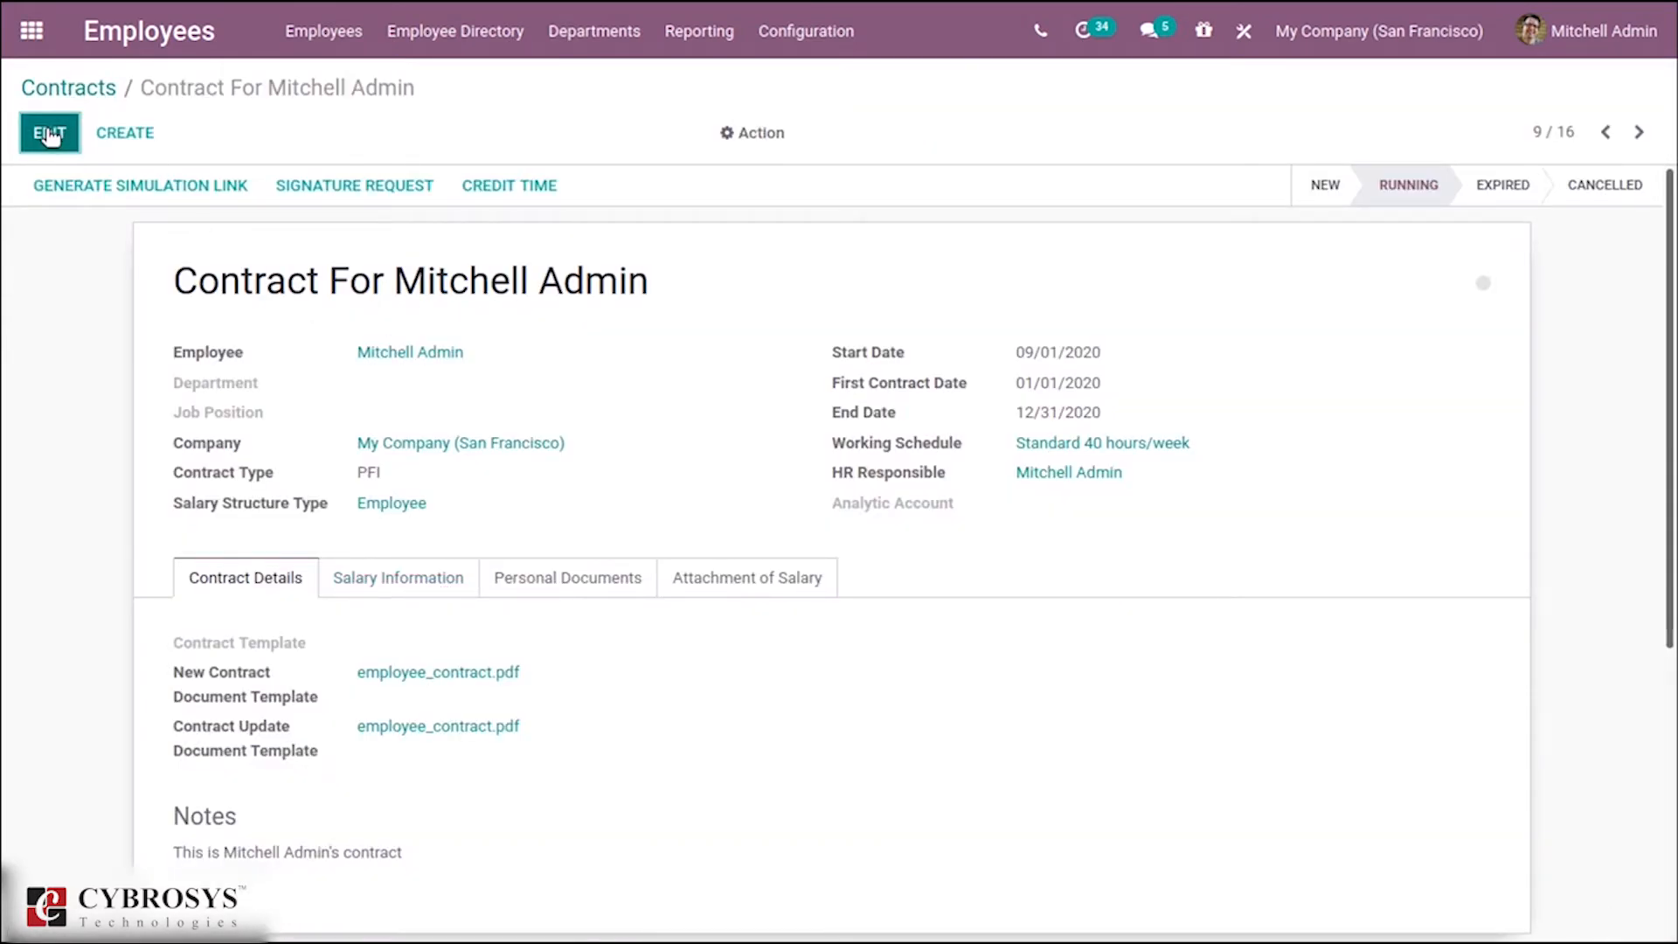
{"action": "left_click", "coordinate": [49, 133]}
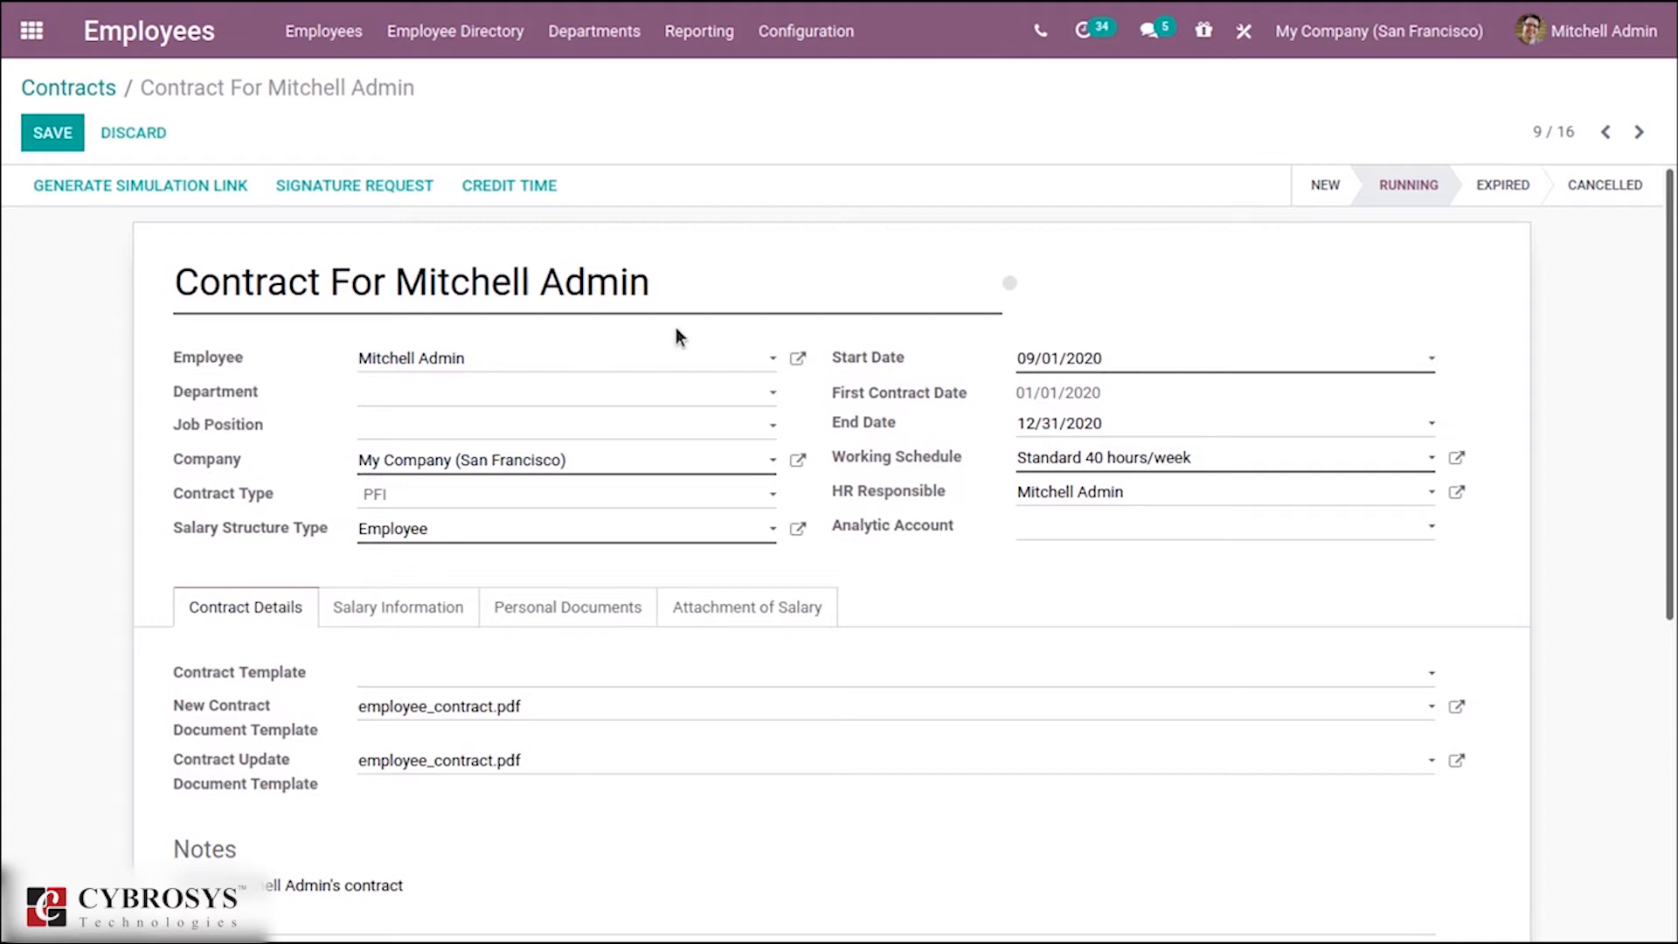
{"action": "mouse_move", "coordinate": [848, 515]}
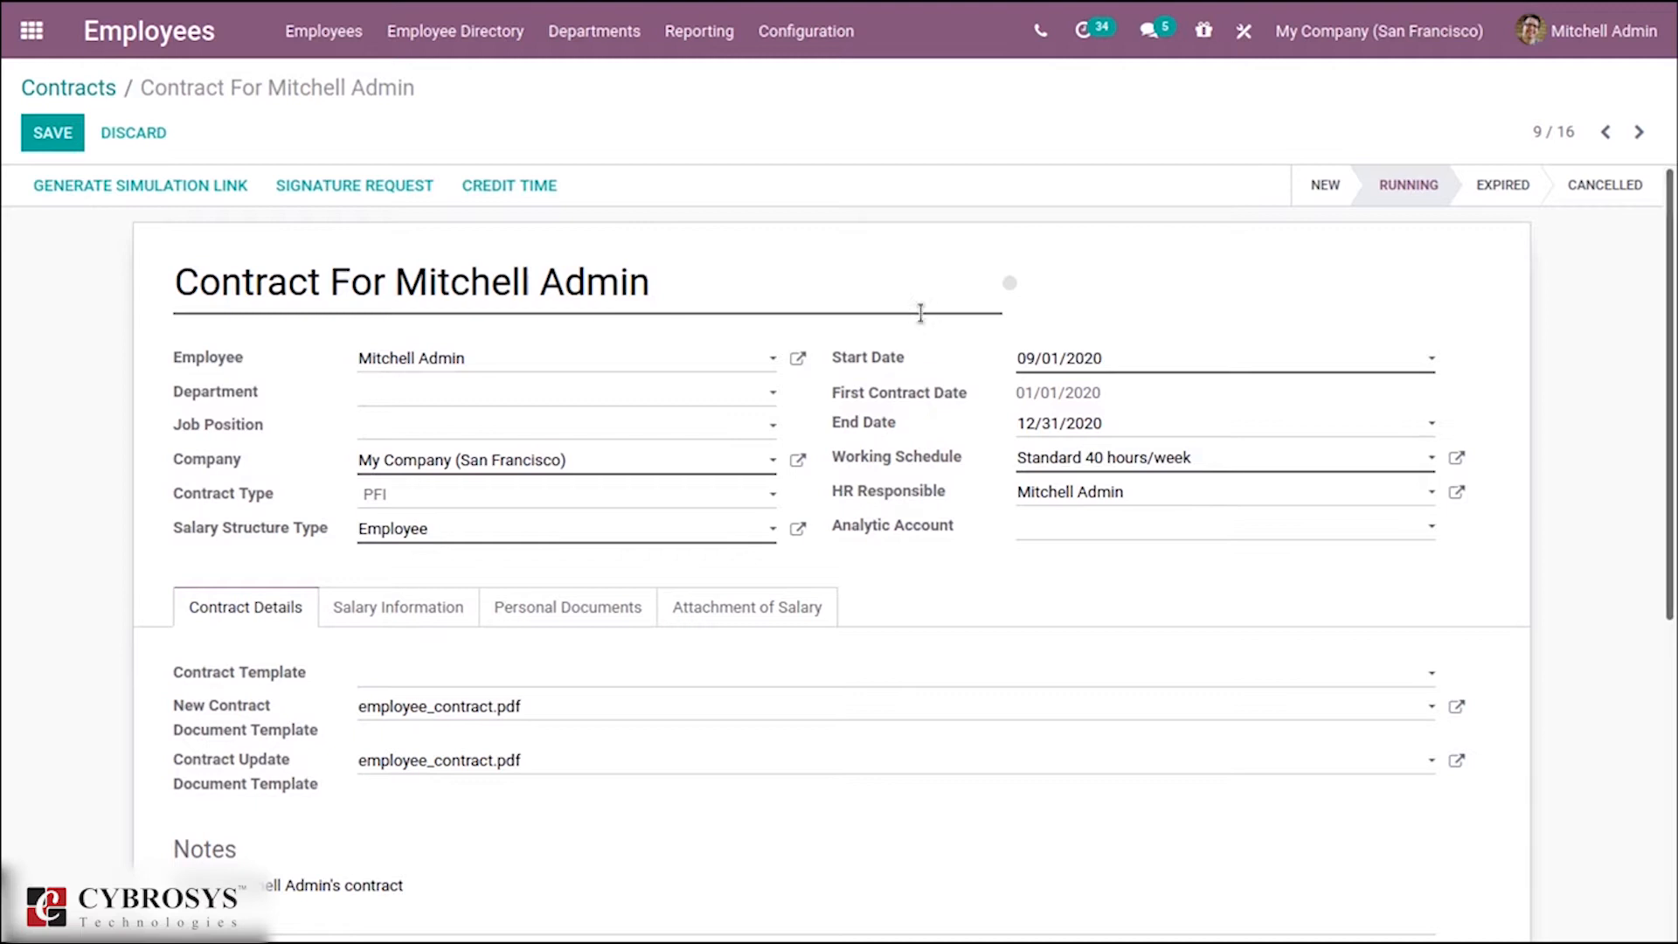
{"action": "mouse_move", "coordinate": [899, 357]}
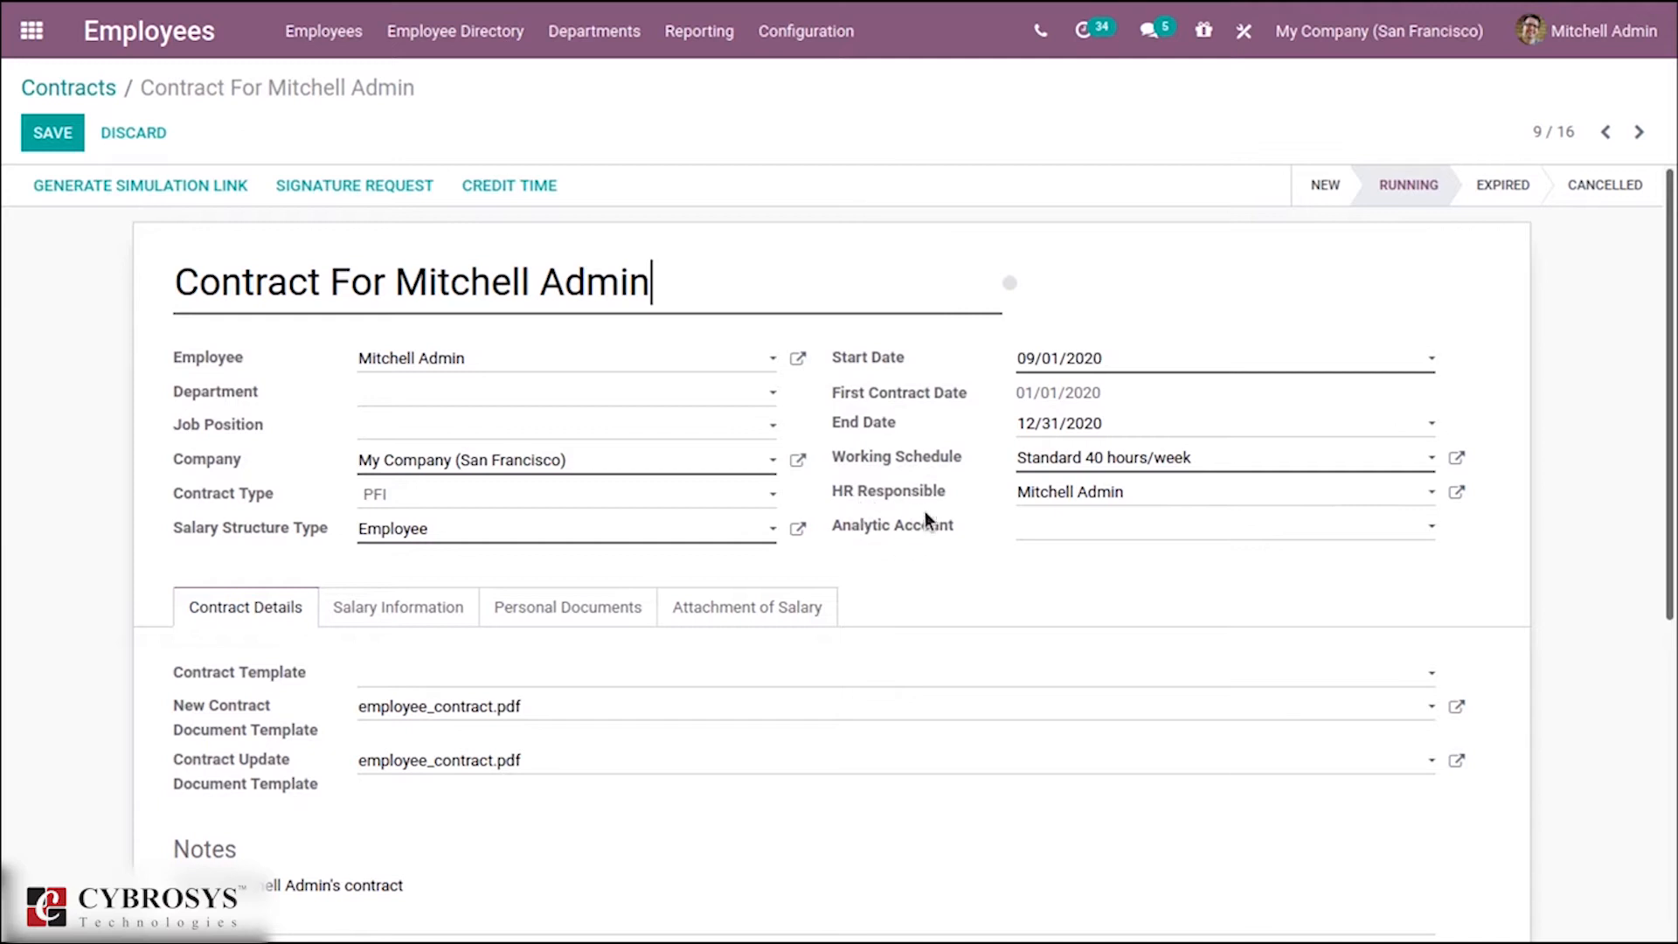
{"action": "mouse_move", "coordinate": [865, 485]}
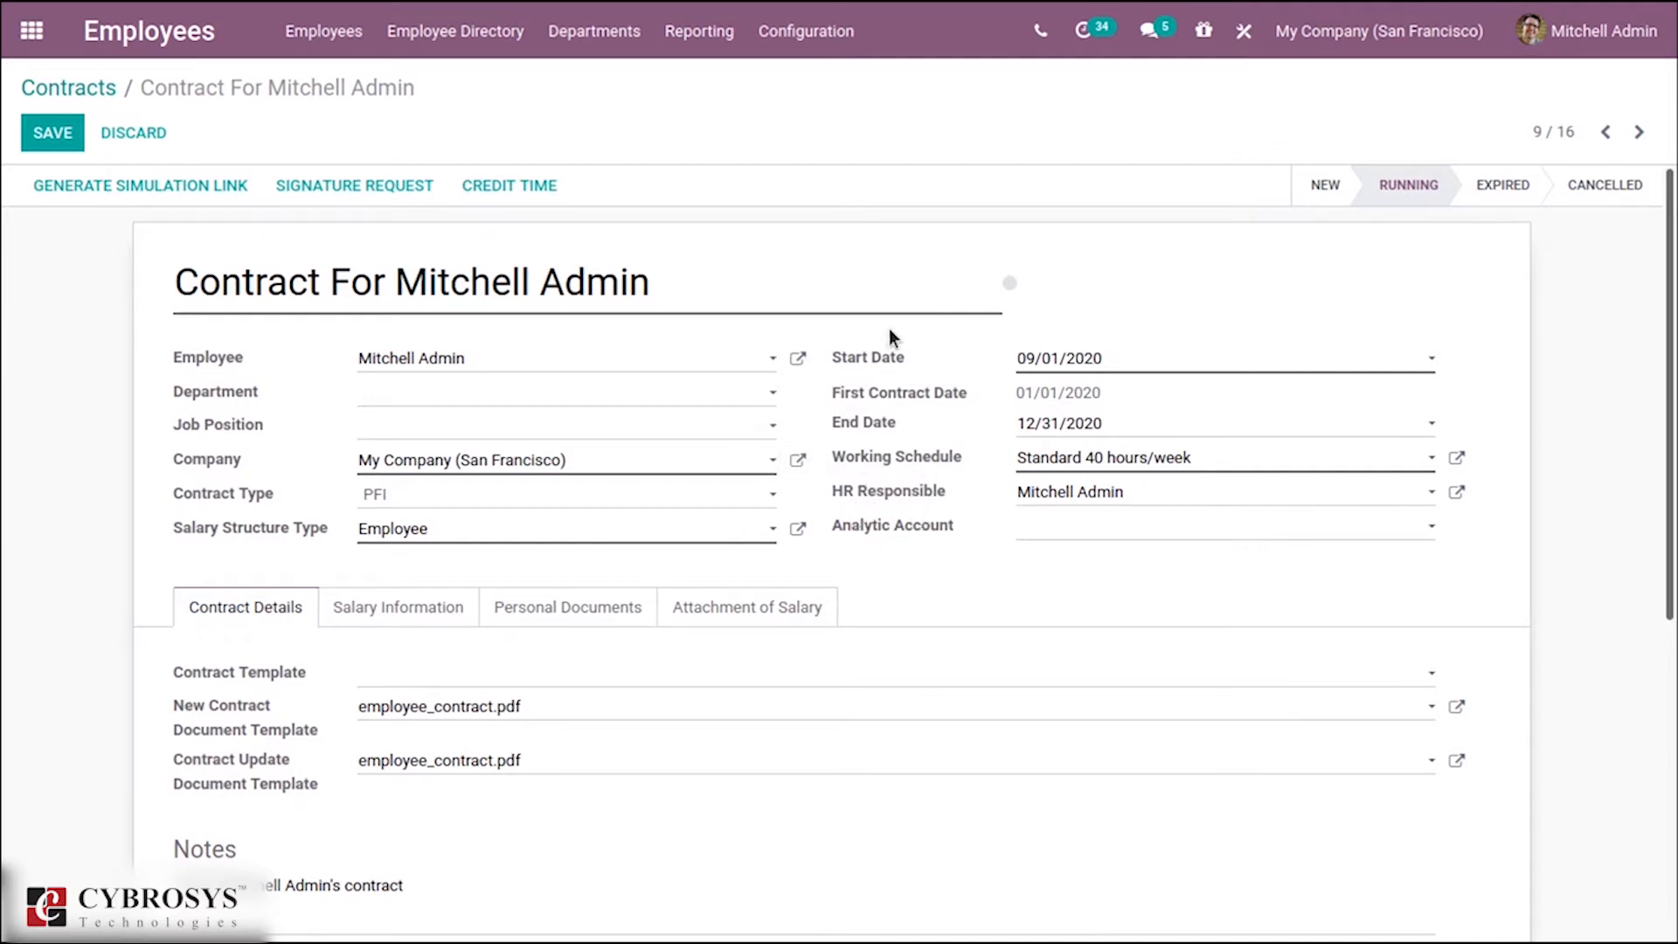
{"action": "mouse_move", "coordinate": [882, 420]}
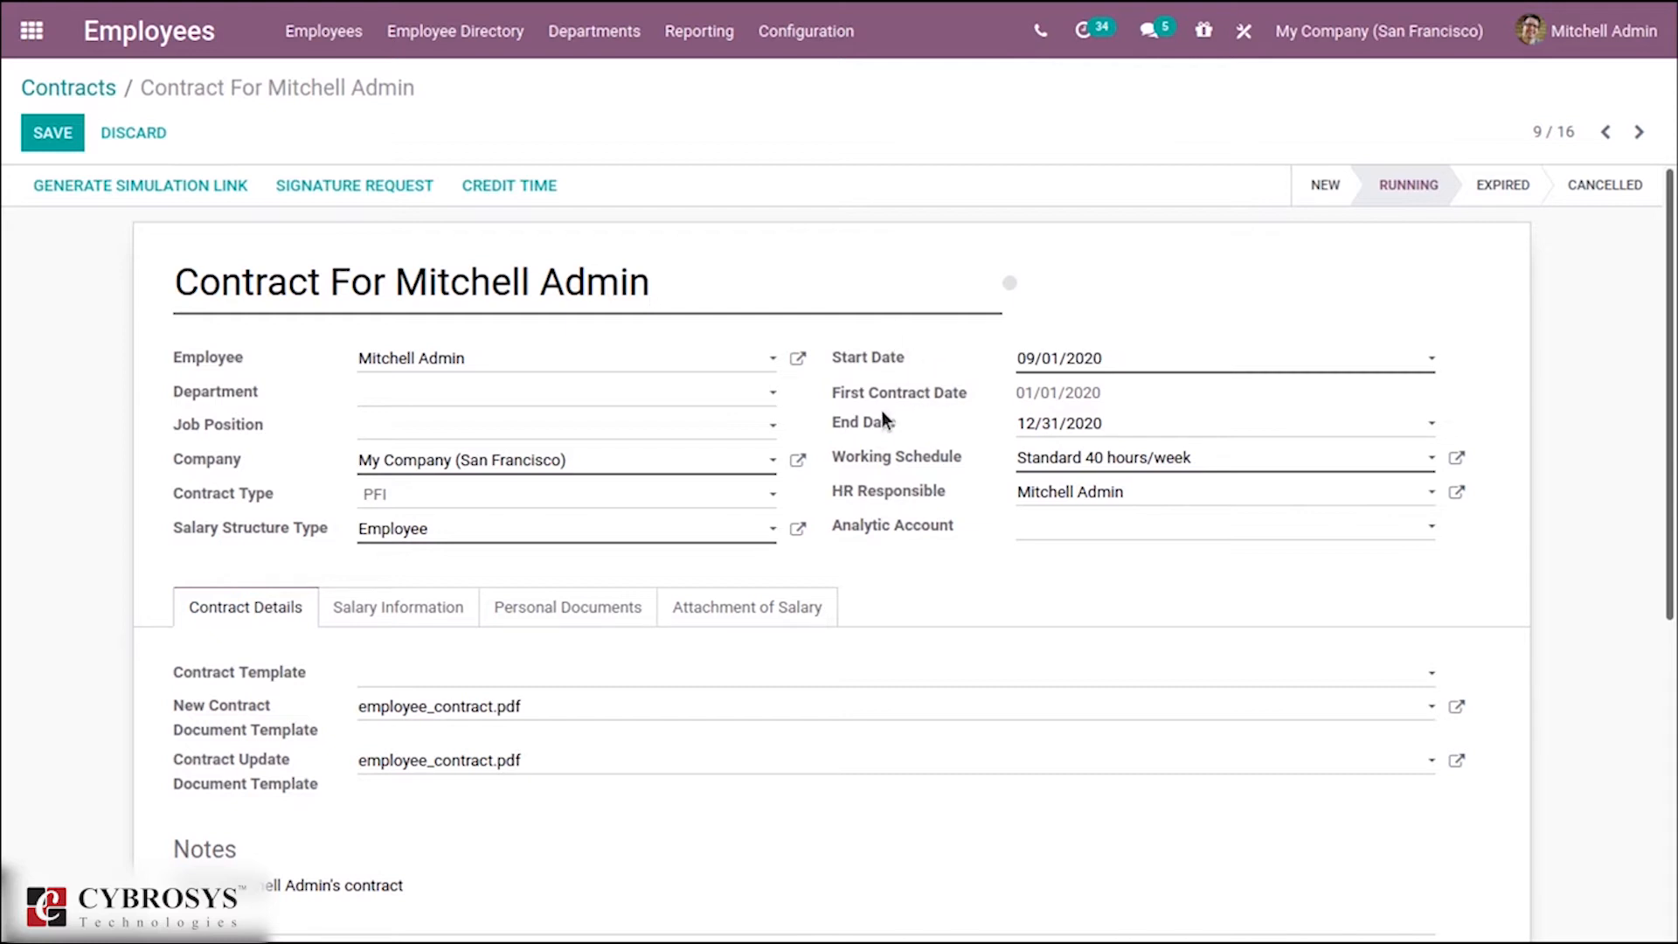
{"action": "mouse_move", "coordinate": [232, 612]}
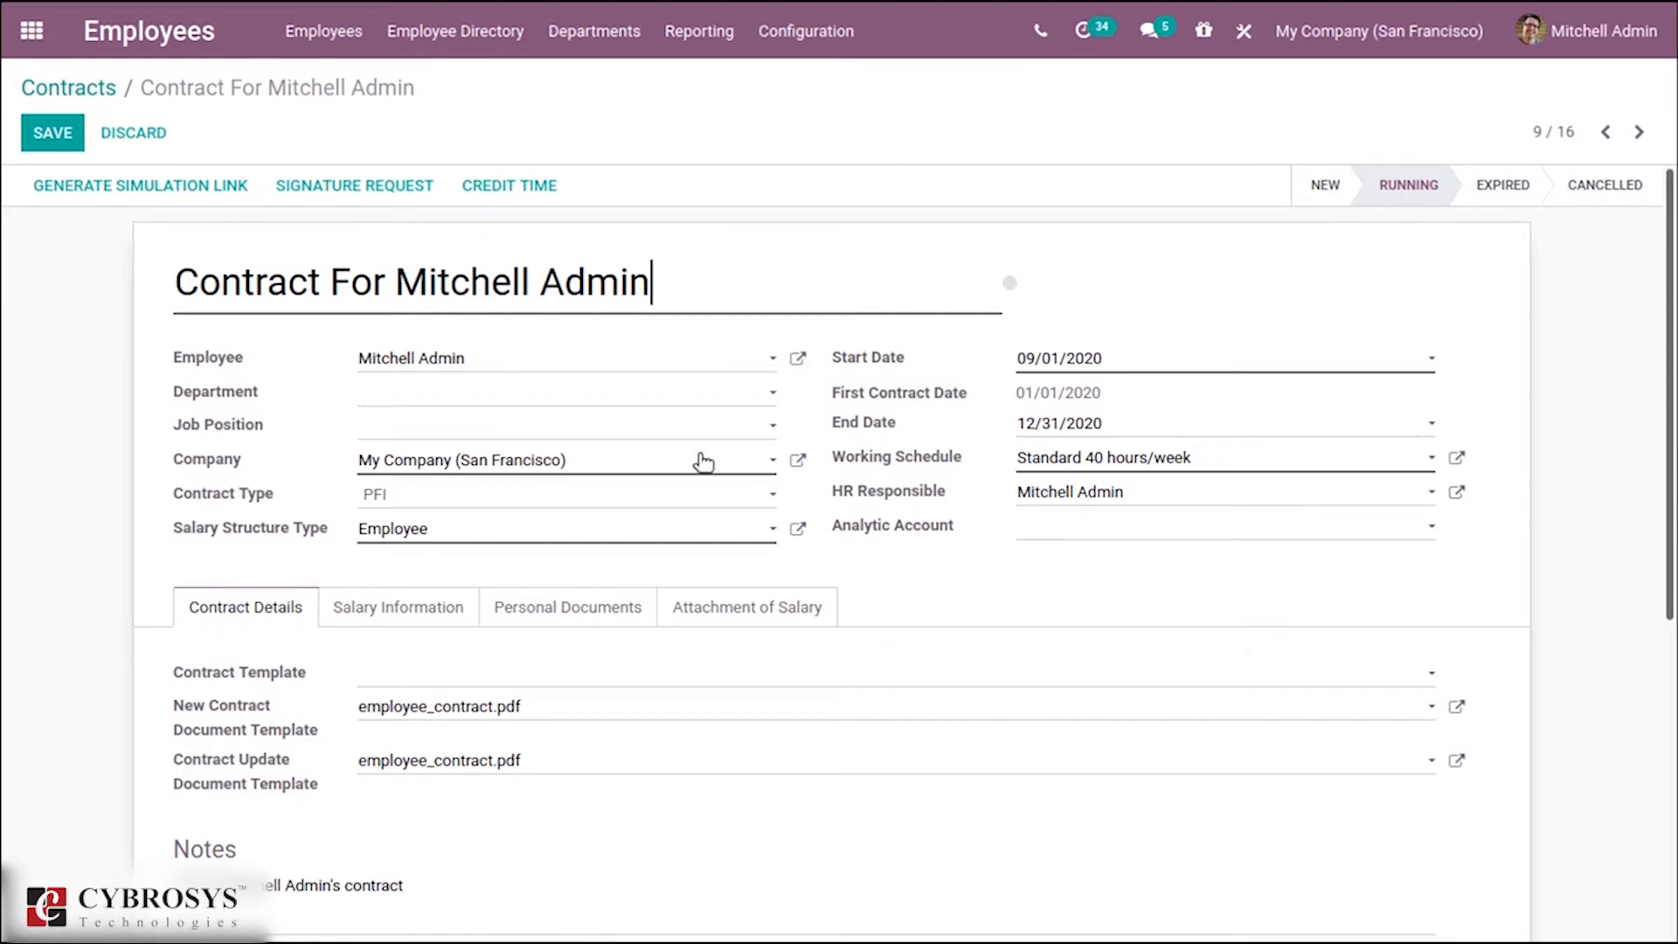
{"action": "mouse_move", "coordinate": [850, 416]}
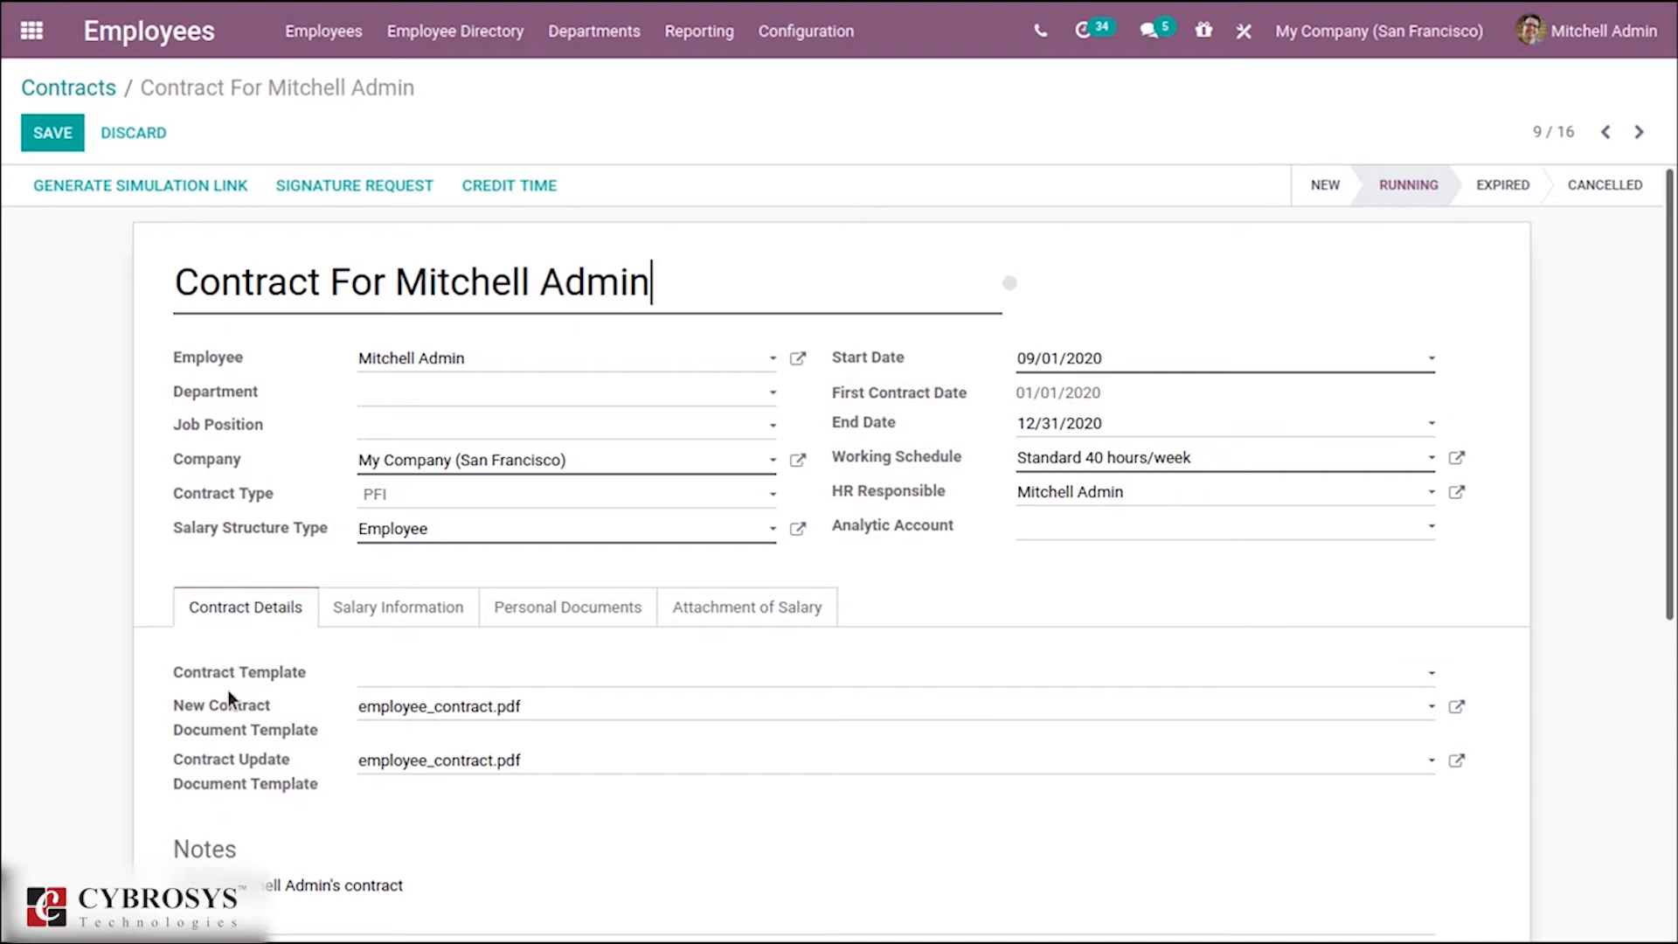
{"action": "mouse_move", "coordinate": [1013, 394]}
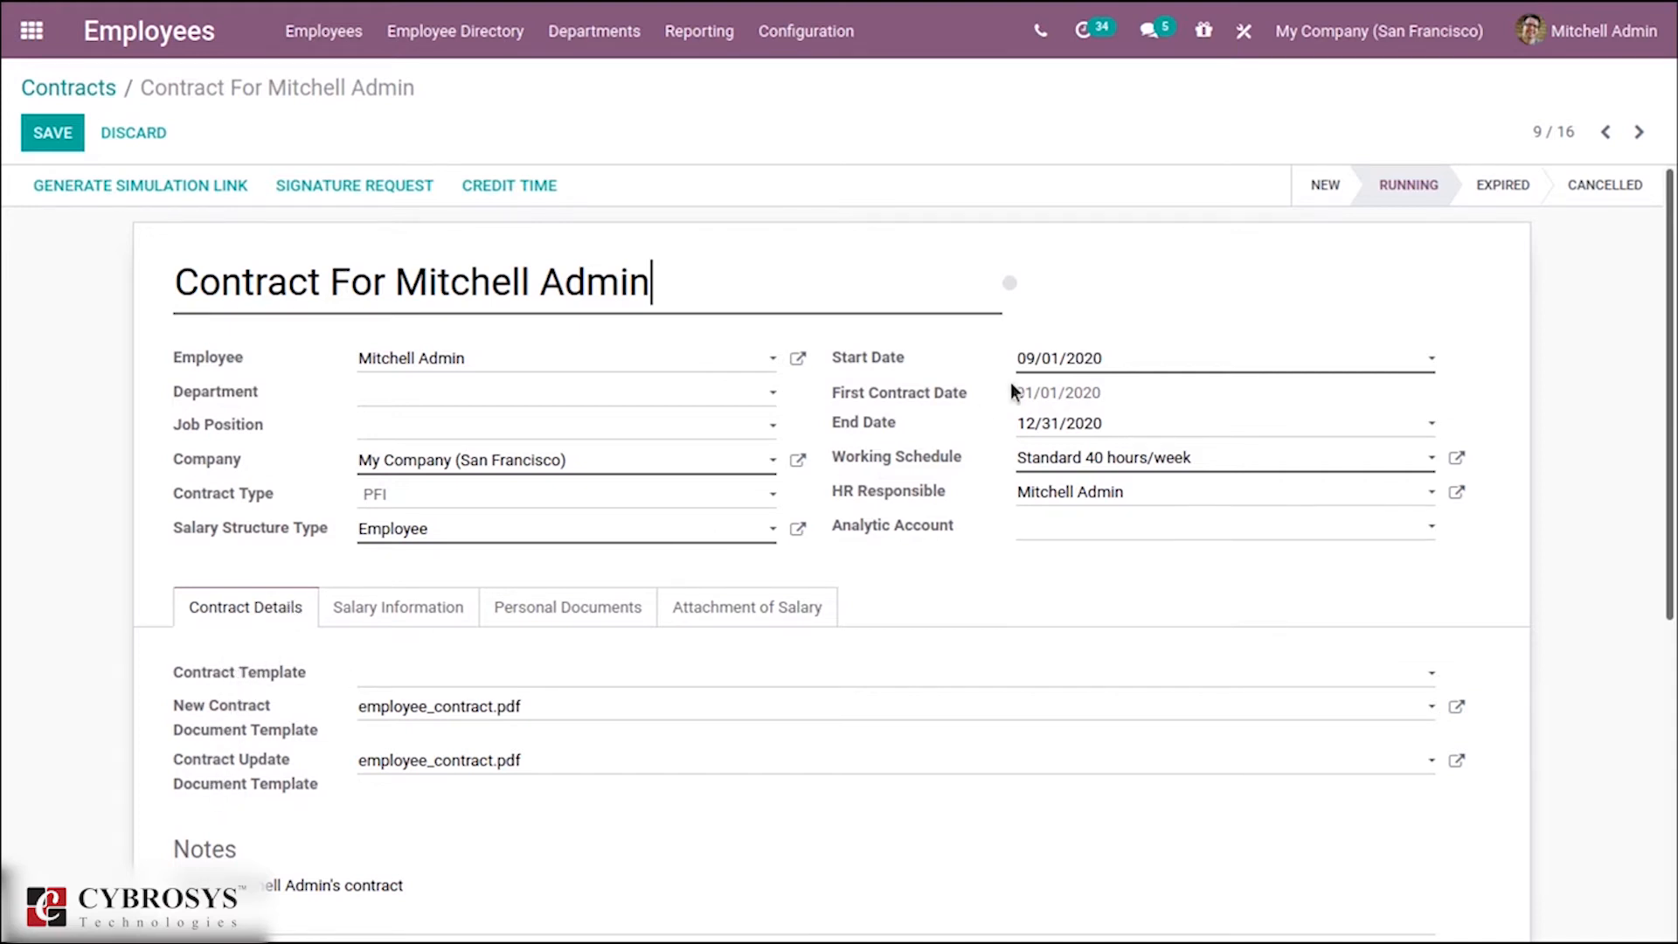
{"action": "mouse_move", "coordinate": [932, 413]}
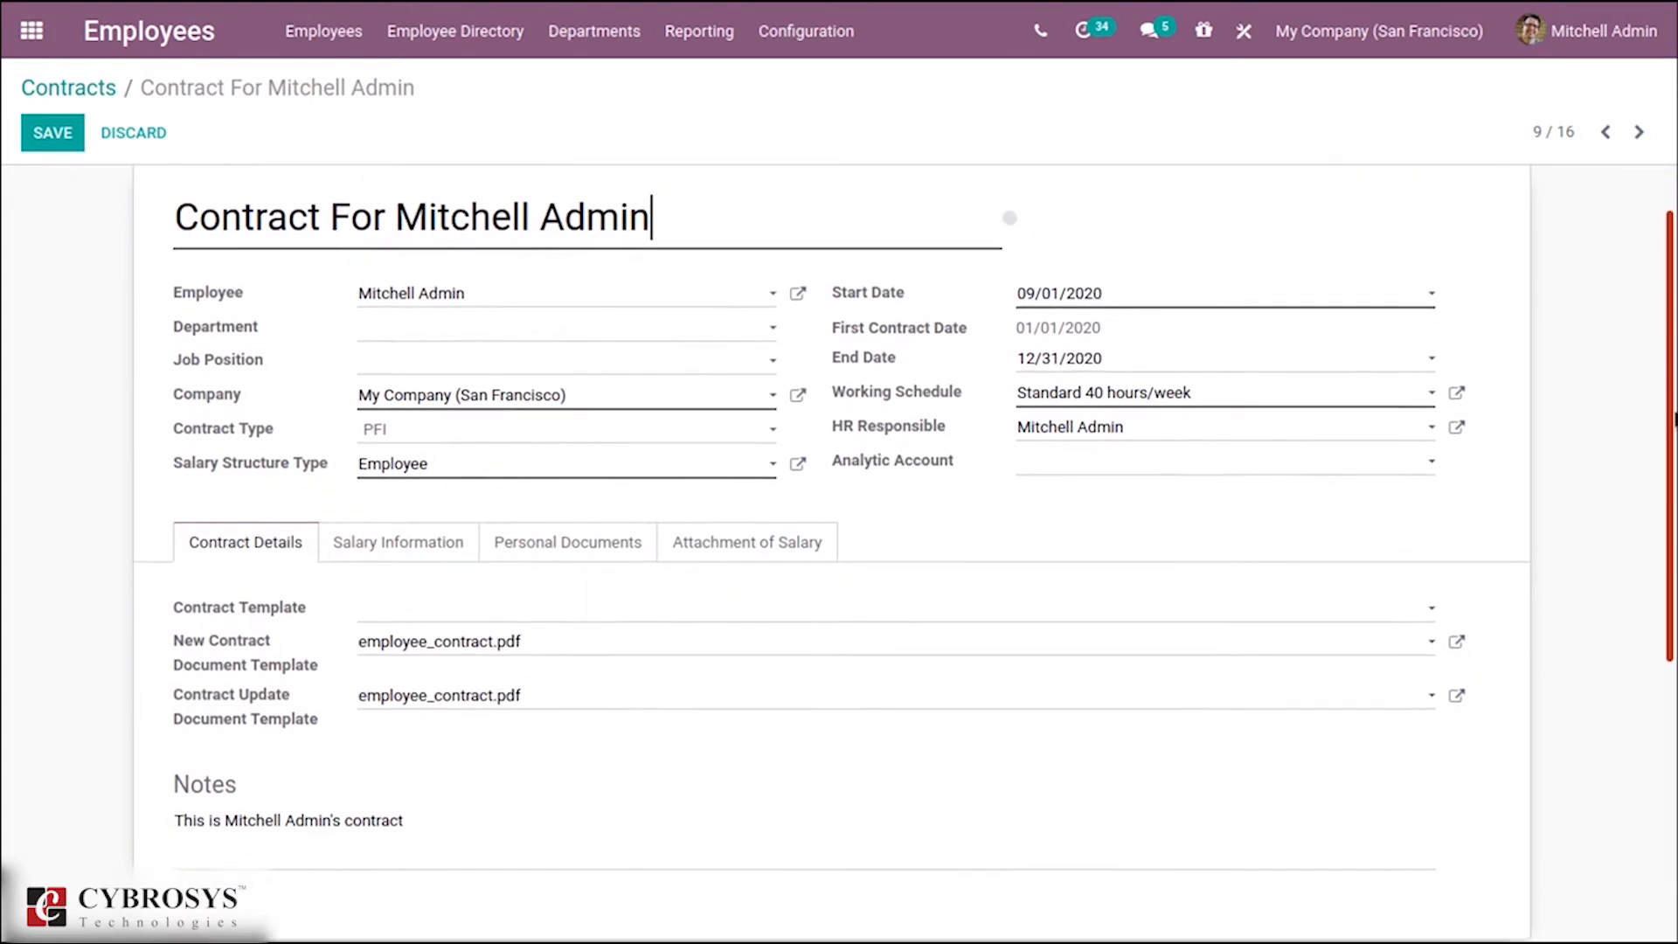
{"action": "scroll", "scroll_direction": "down", "scroll_amount": 3}
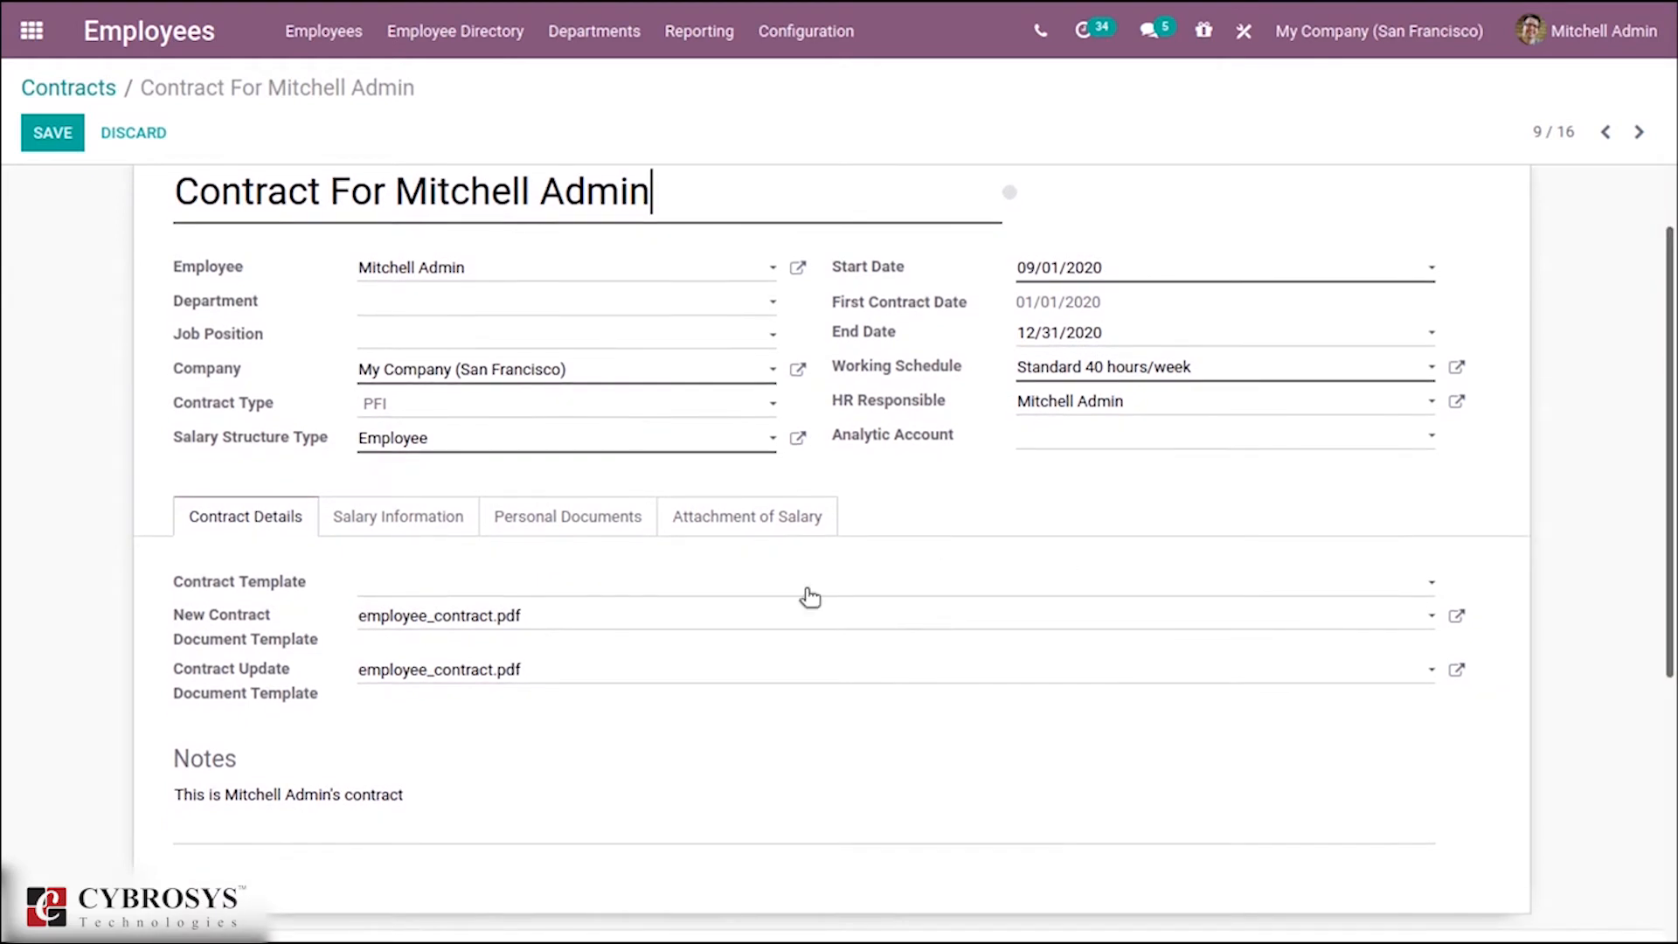
In salary information, toggle Uses Bike off again and enter bike model Eddy Merckx/SanRemo76.
{"action": "left_click", "coordinate": [398, 516]}
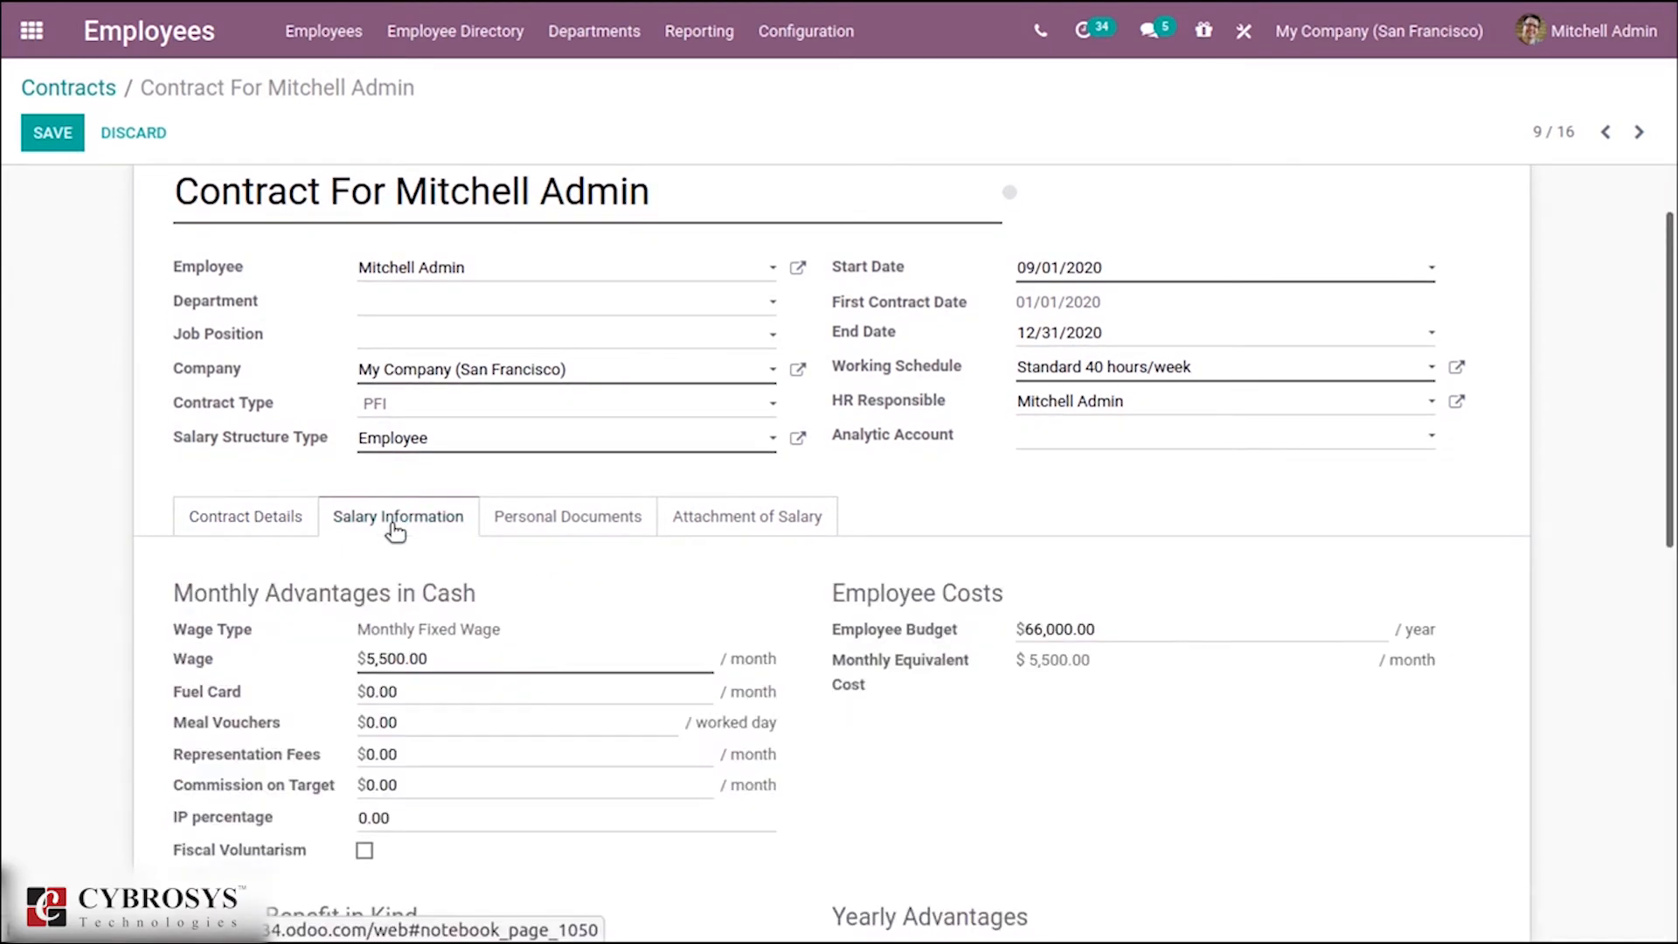
{"action": "scroll", "scroll_direction": "down", "scroll_amount": 3}
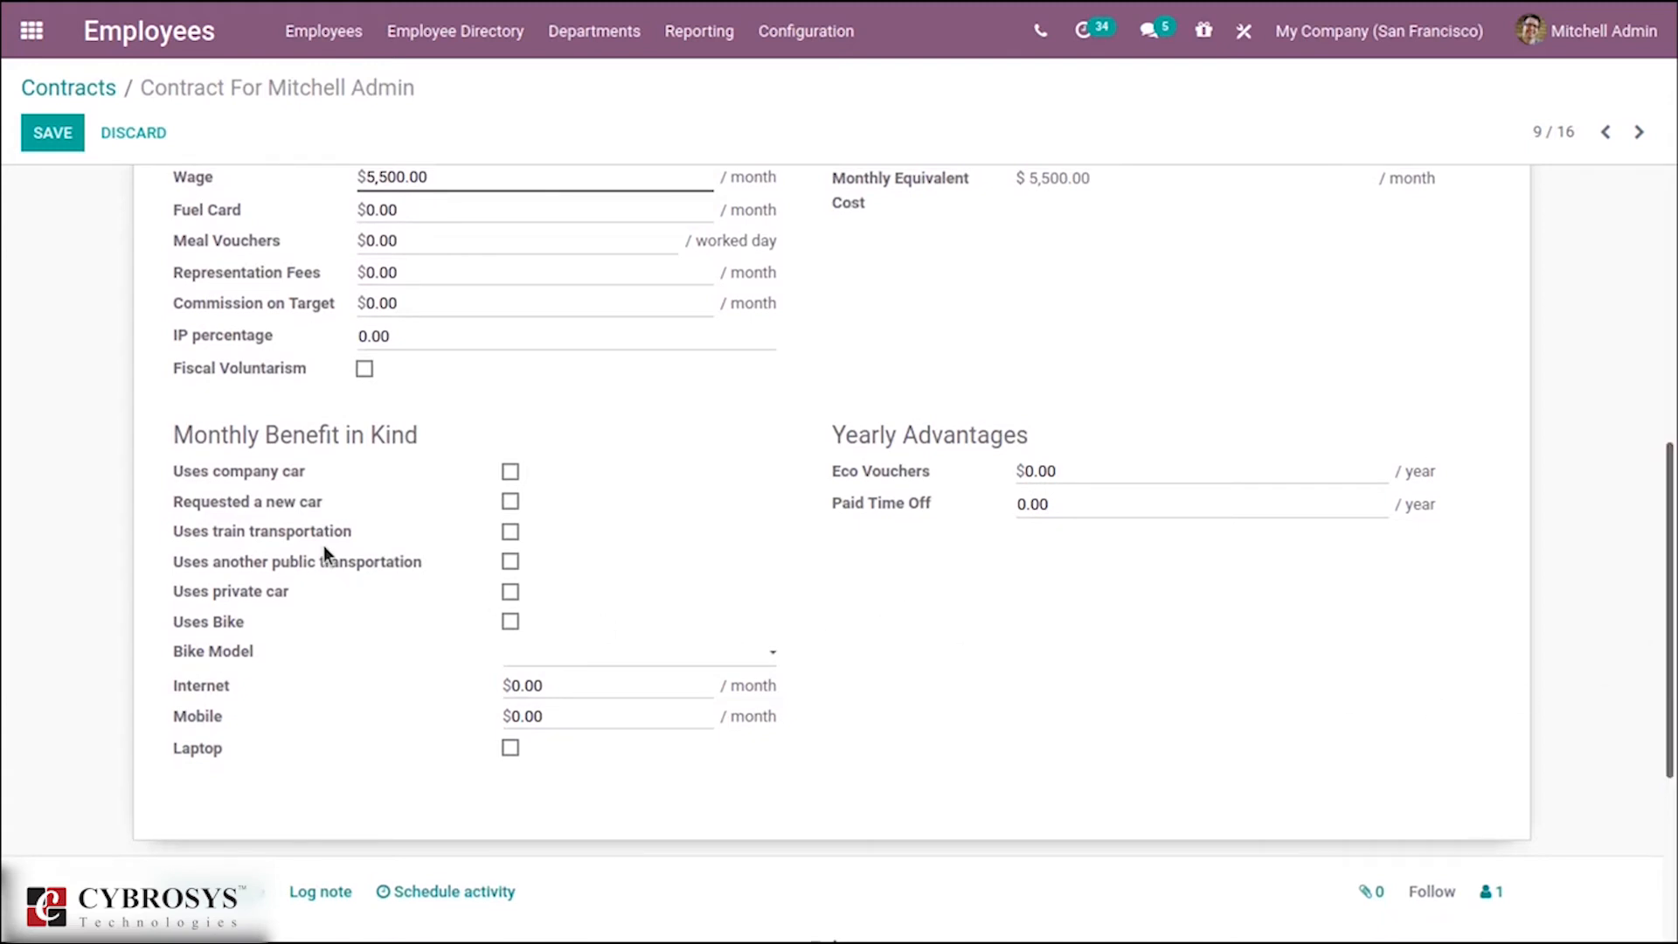
{"action": "mouse_move", "coordinate": [194, 434]}
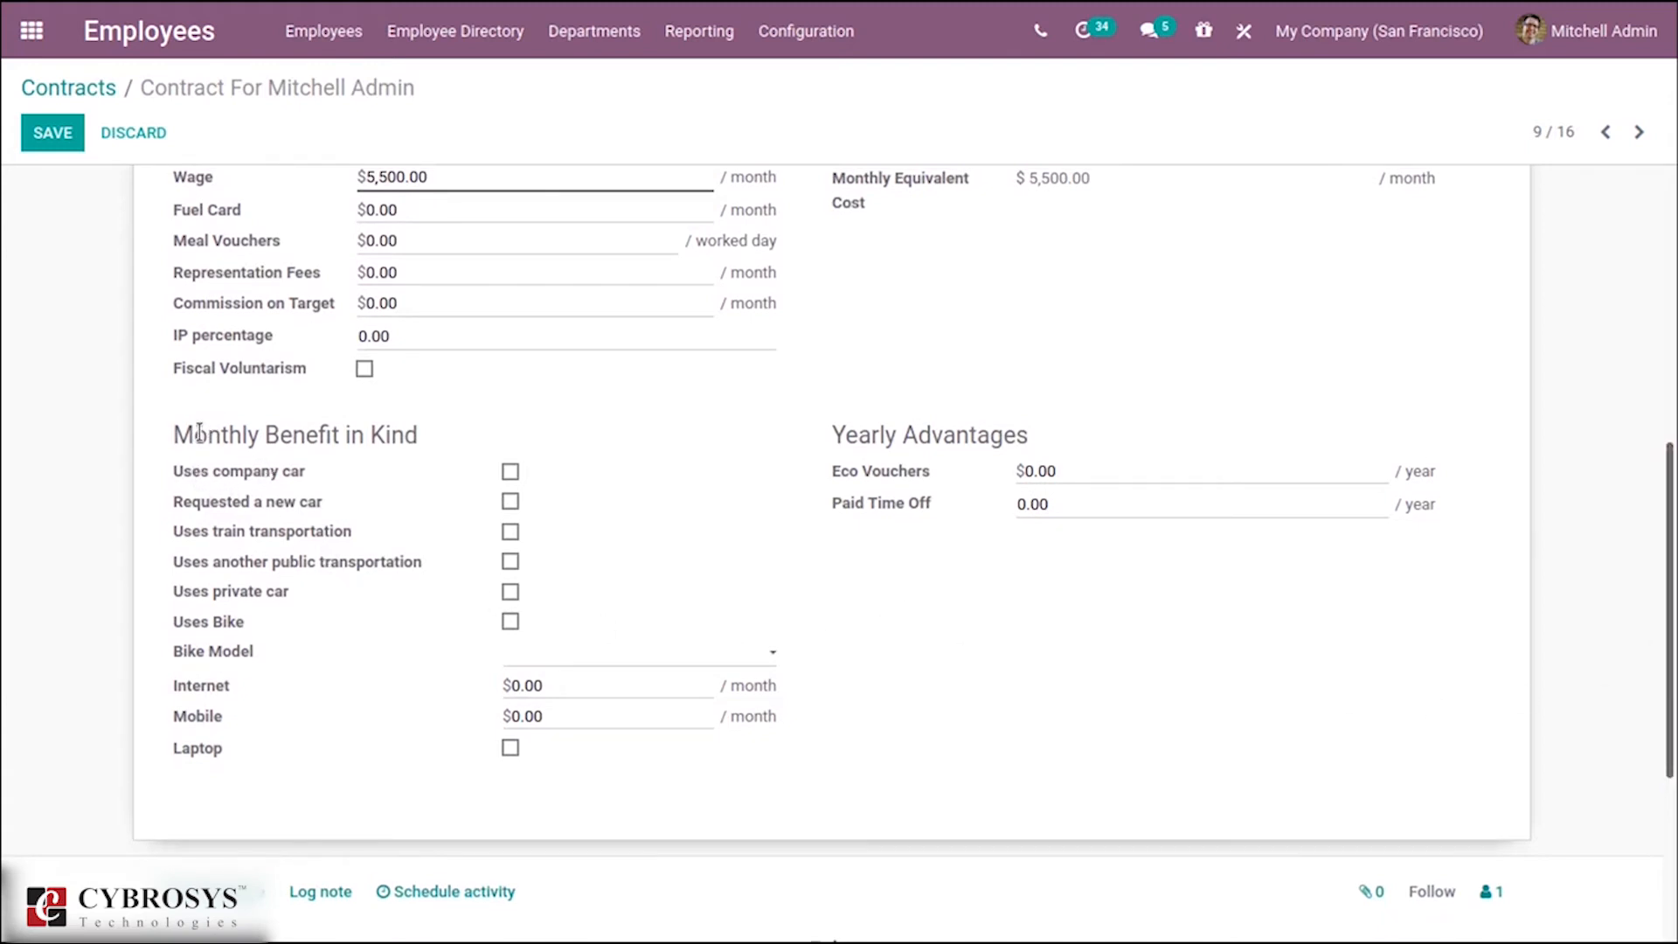
{"action": "mouse_move", "coordinate": [369, 435]}
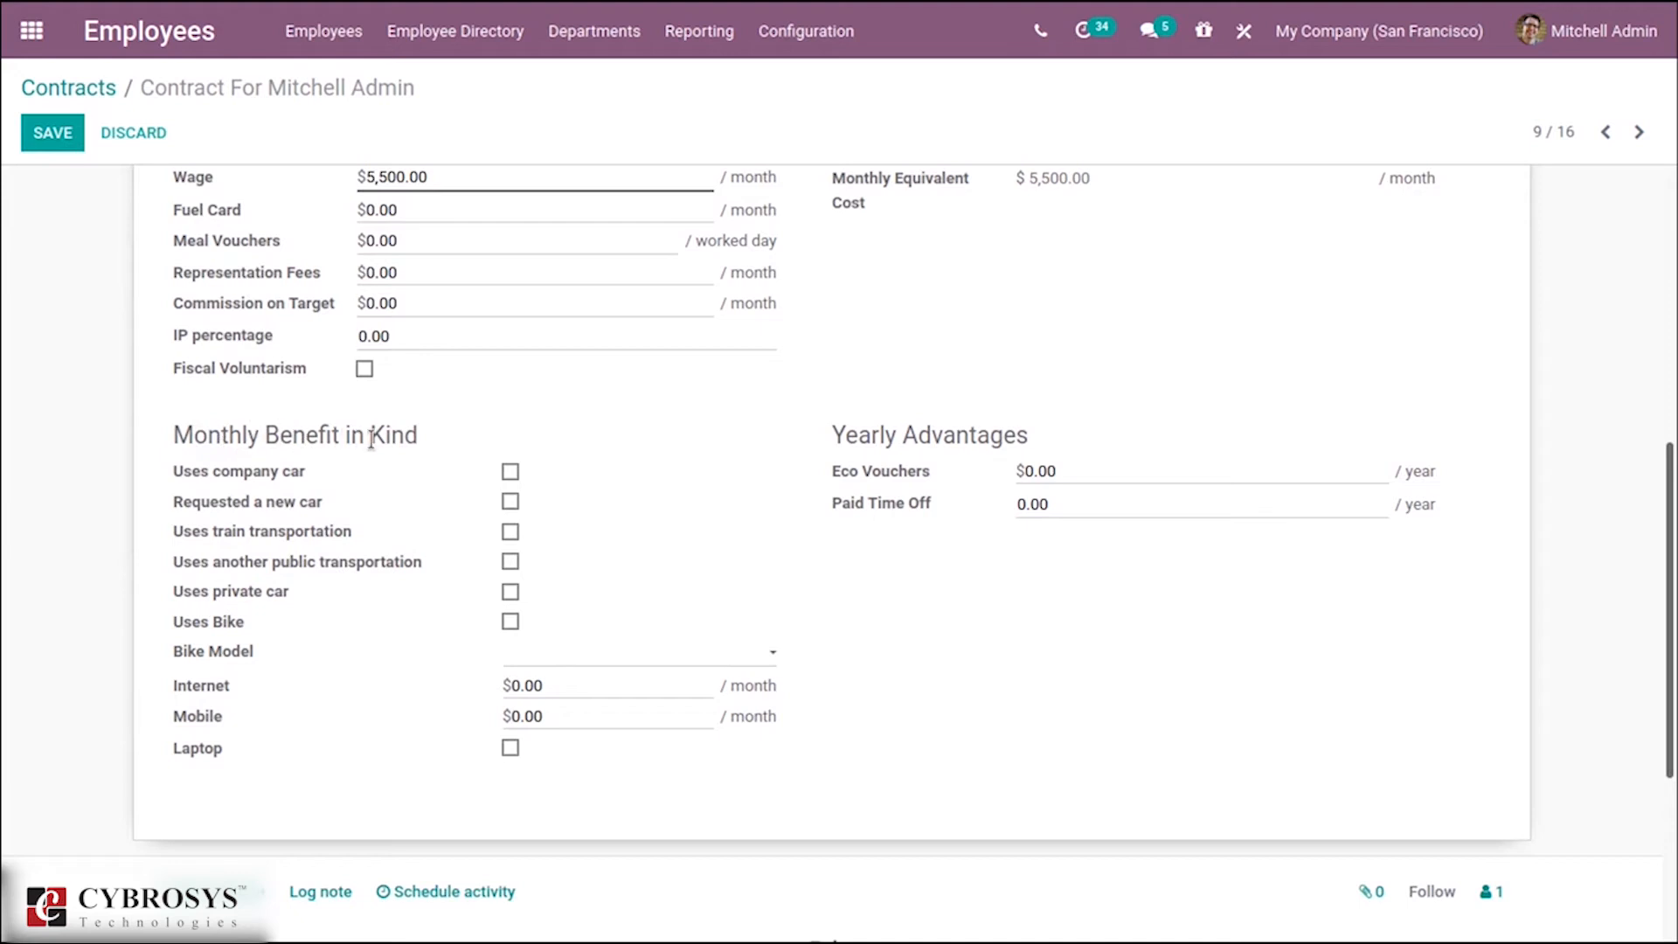
{"action": "mouse_move", "coordinate": [431, 648]}
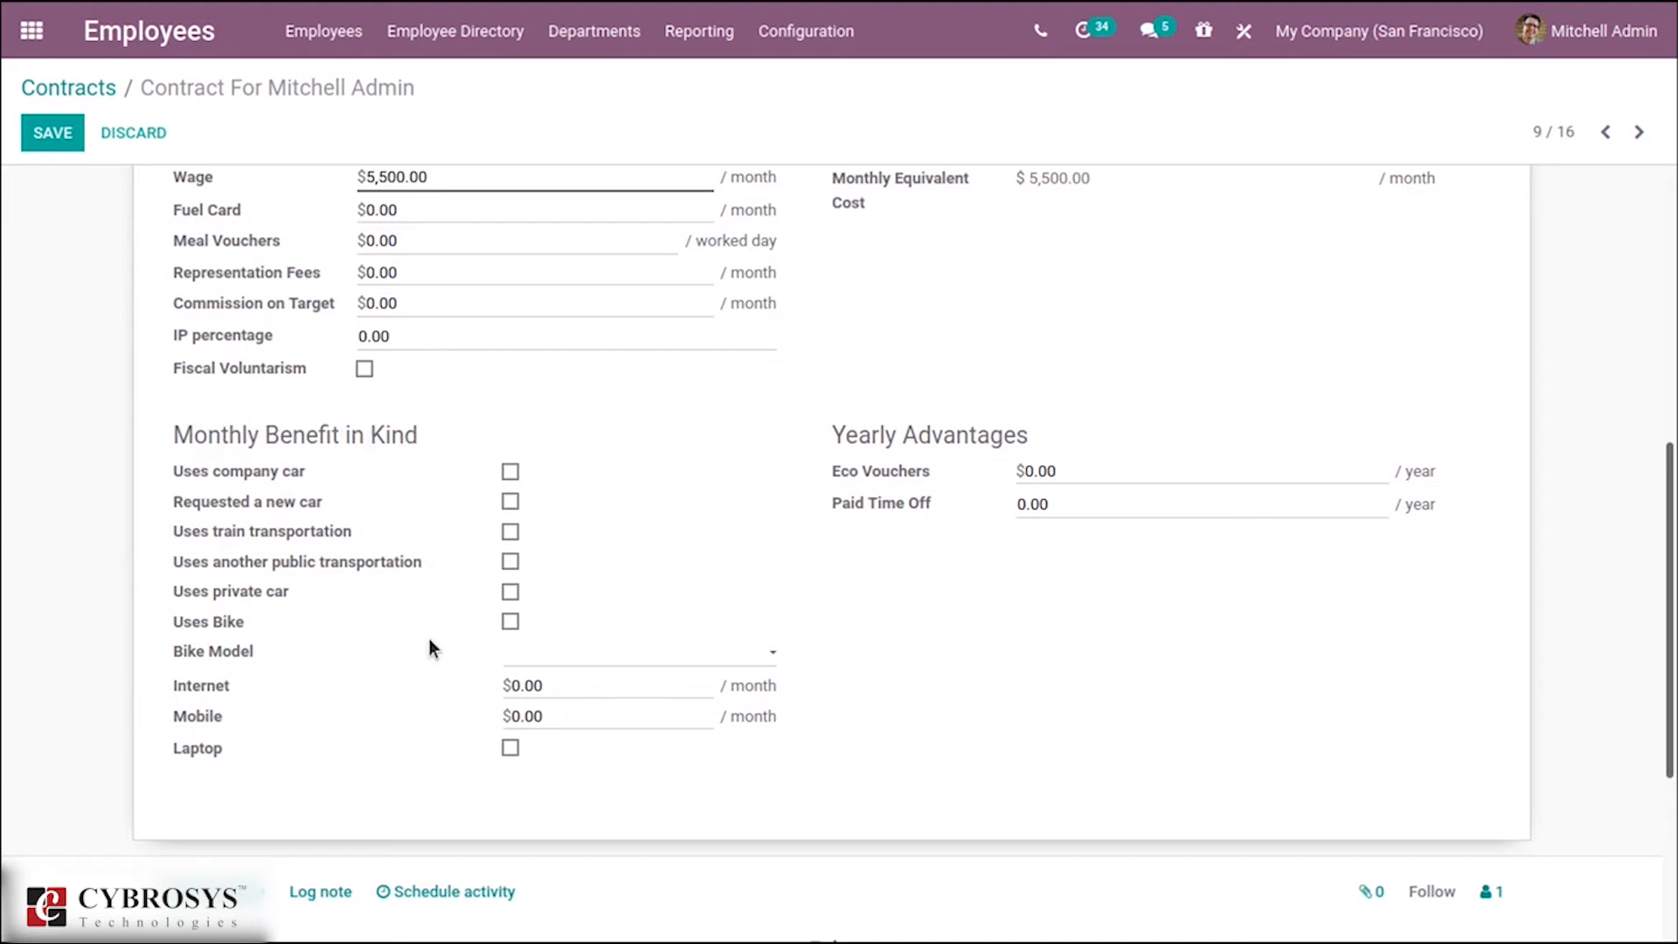
{"action": "mouse_move", "coordinate": [203, 637]}
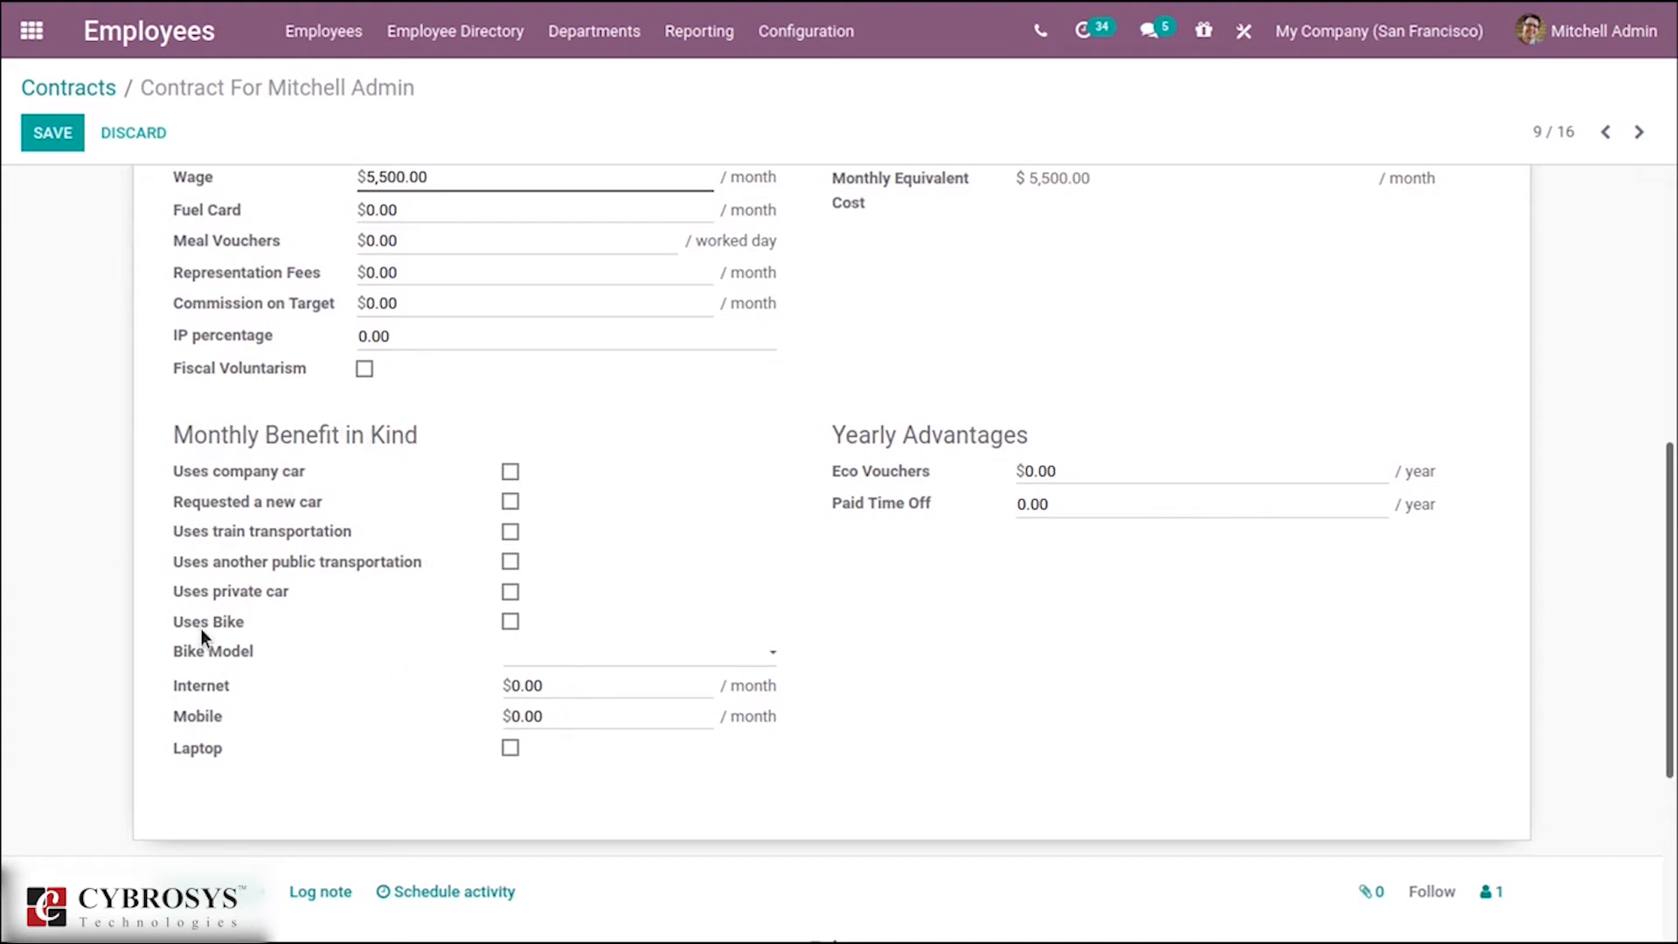
{"action": "mouse_move", "coordinate": [485, 622]}
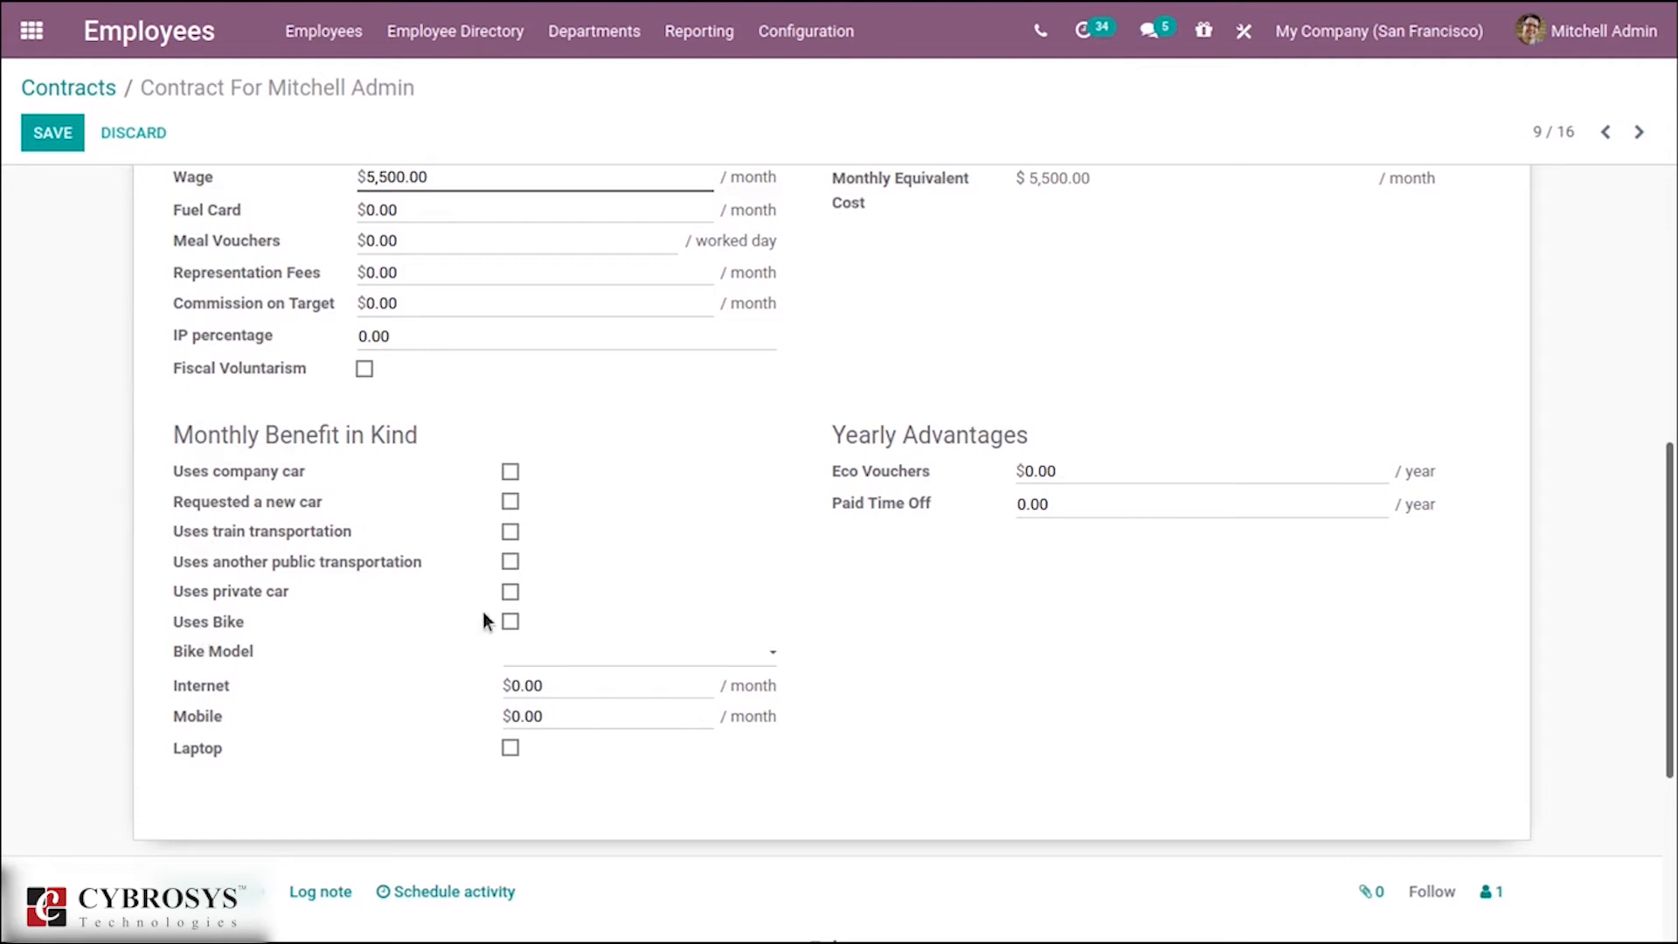
{"action": "left_click", "coordinate": [509, 622]}
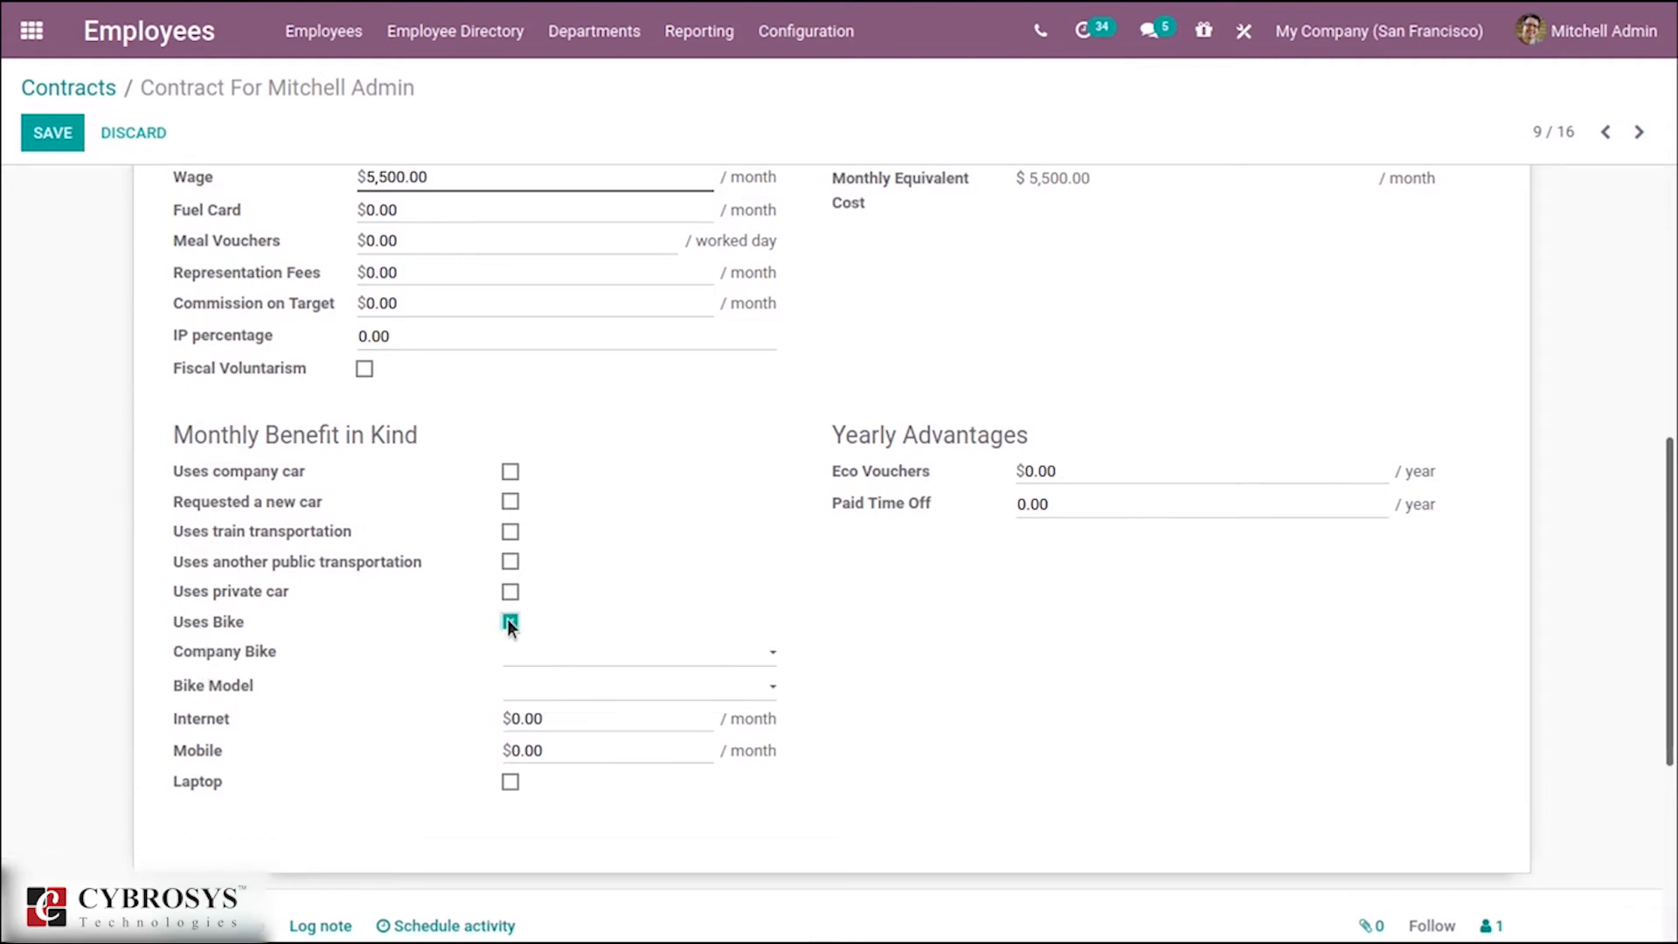
{"action": "left_click", "coordinate": [511, 622]}
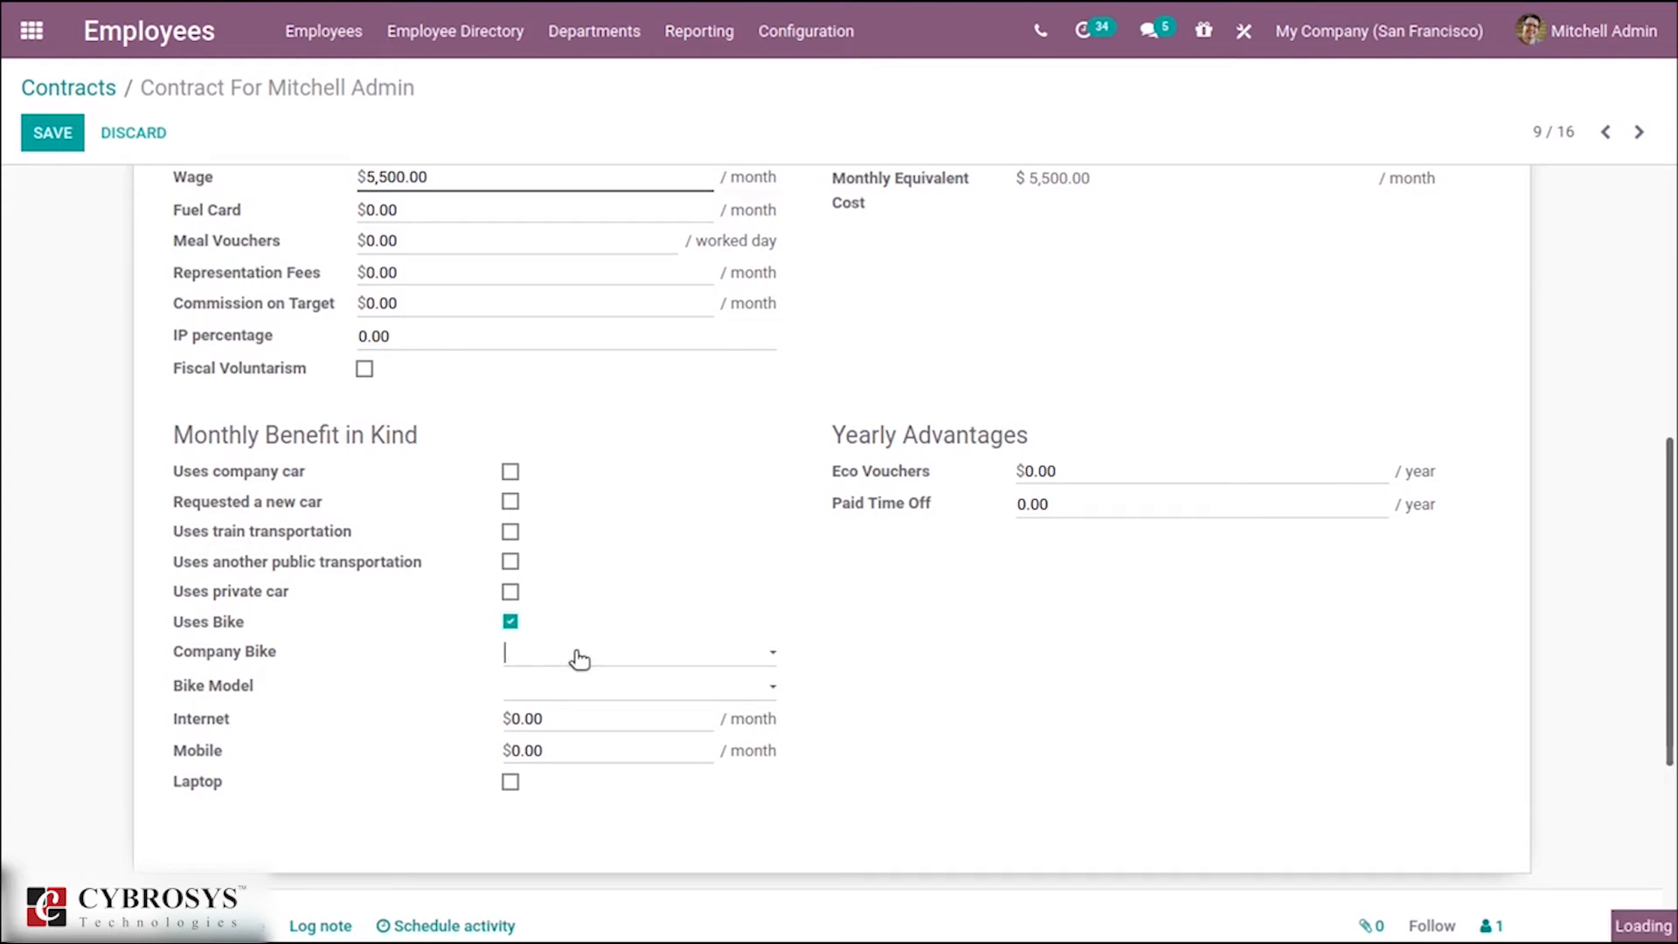
{"action": "left_click", "coordinate": [636, 653]}
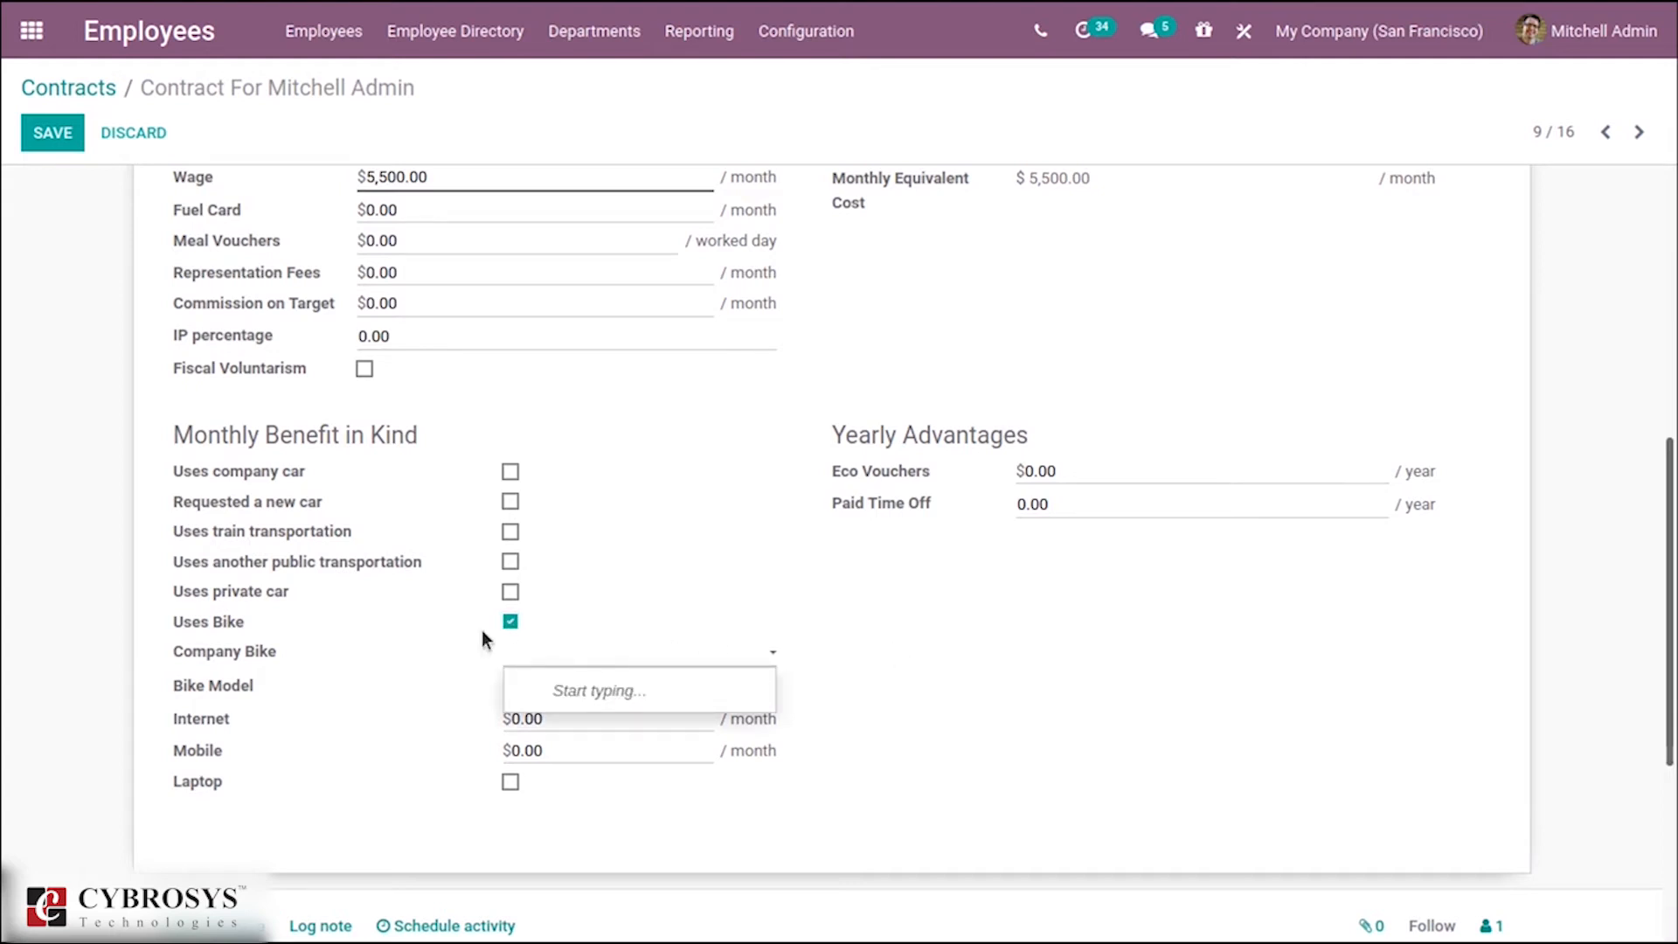
{"action": "left_click", "coordinate": [511, 621]}
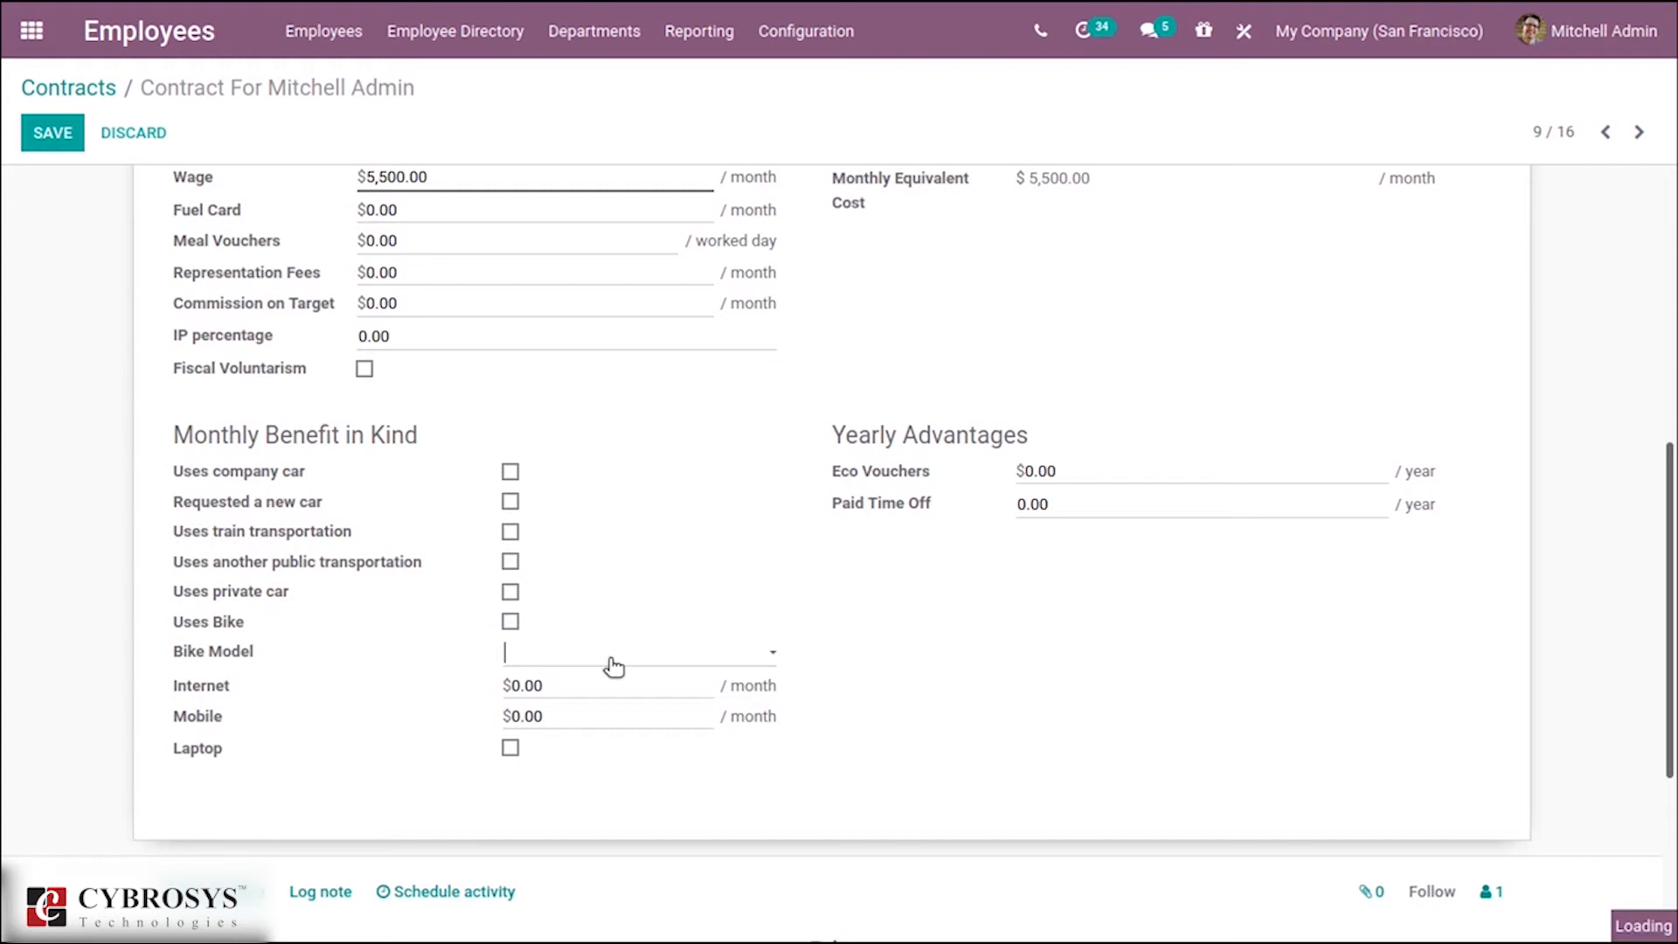
{"action": "type", "text": "Eddy Merckx/SanRemo76"}
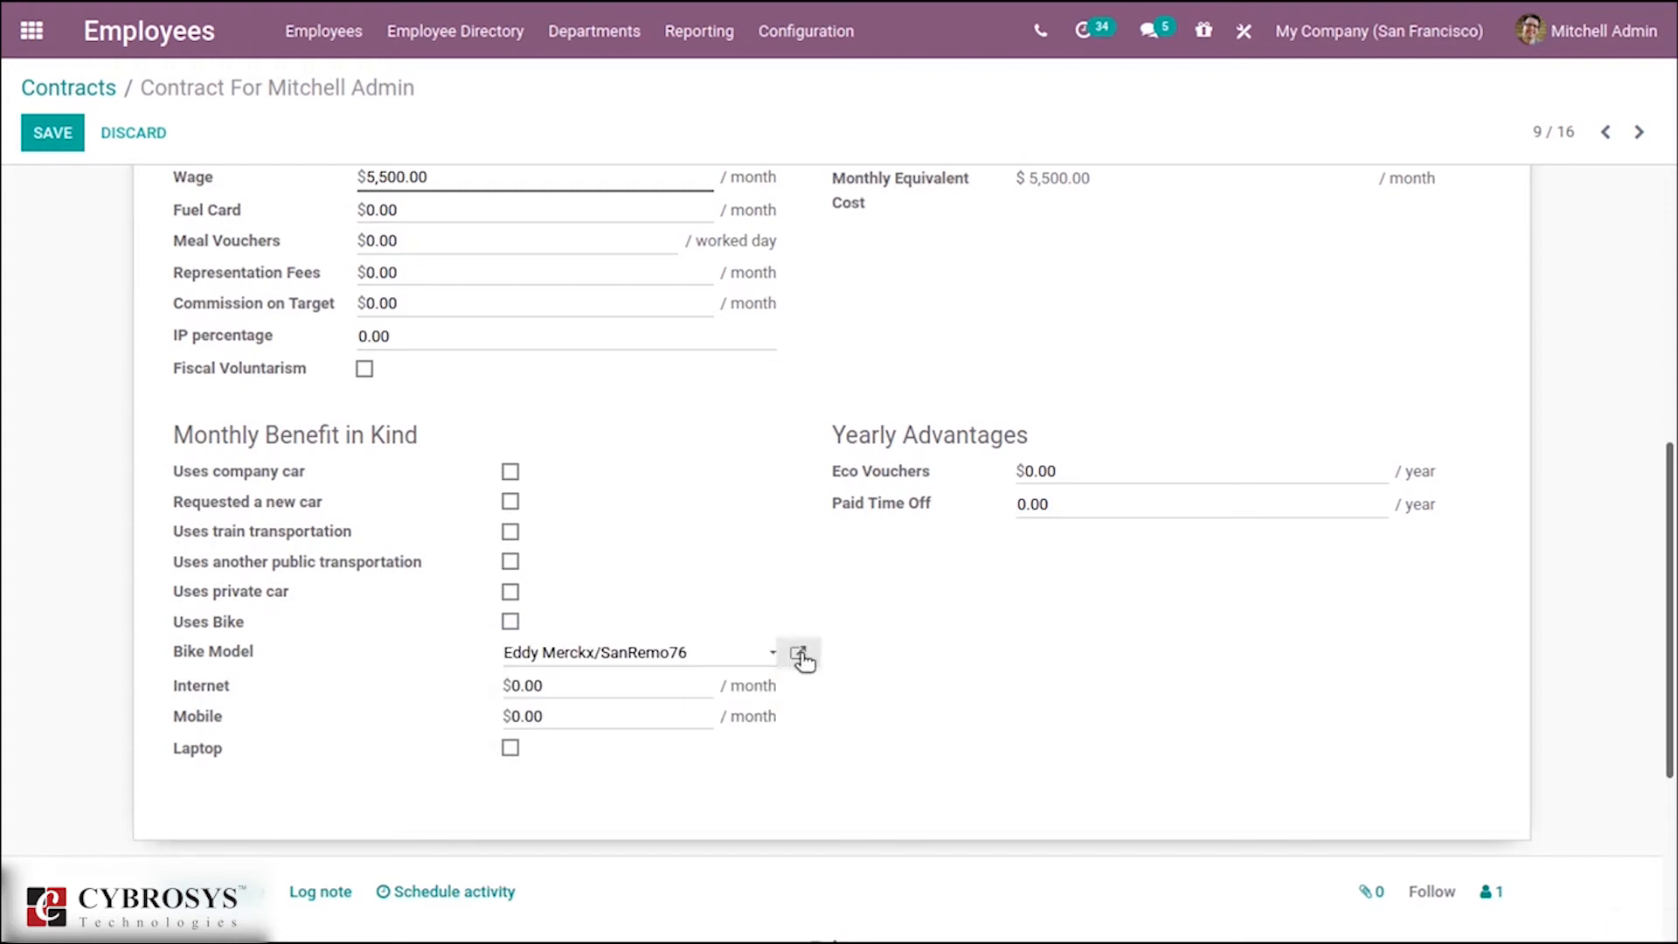
{"action": "left_click", "coordinate": [800, 653]}
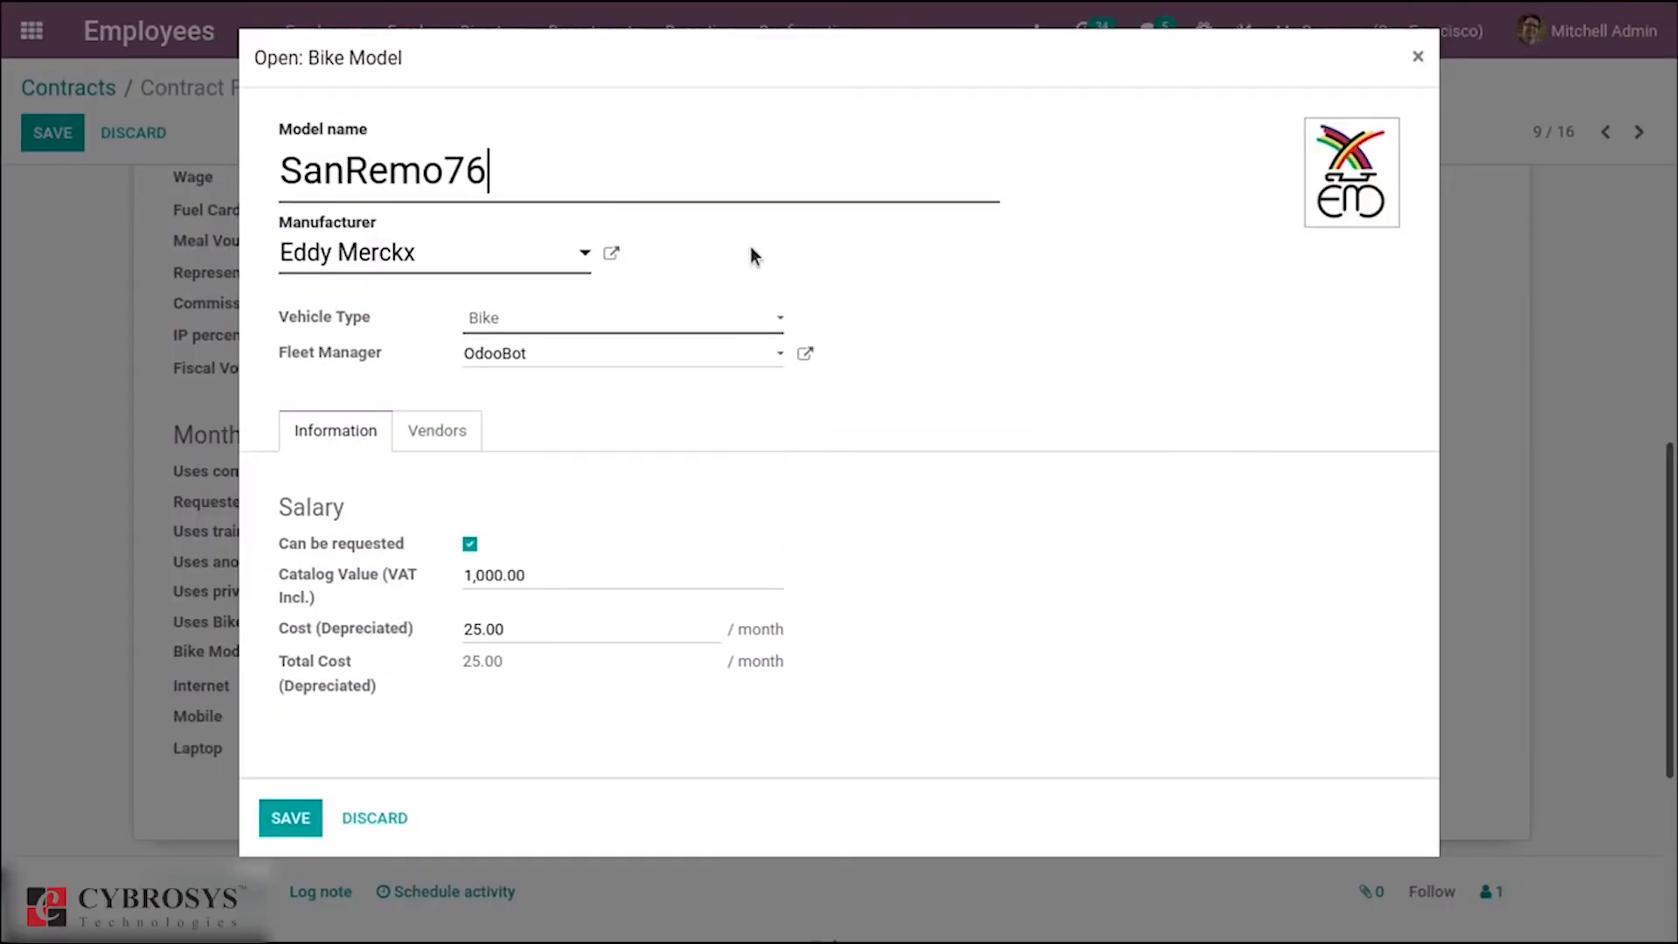
{"action": "mouse_move", "coordinate": [458, 245]}
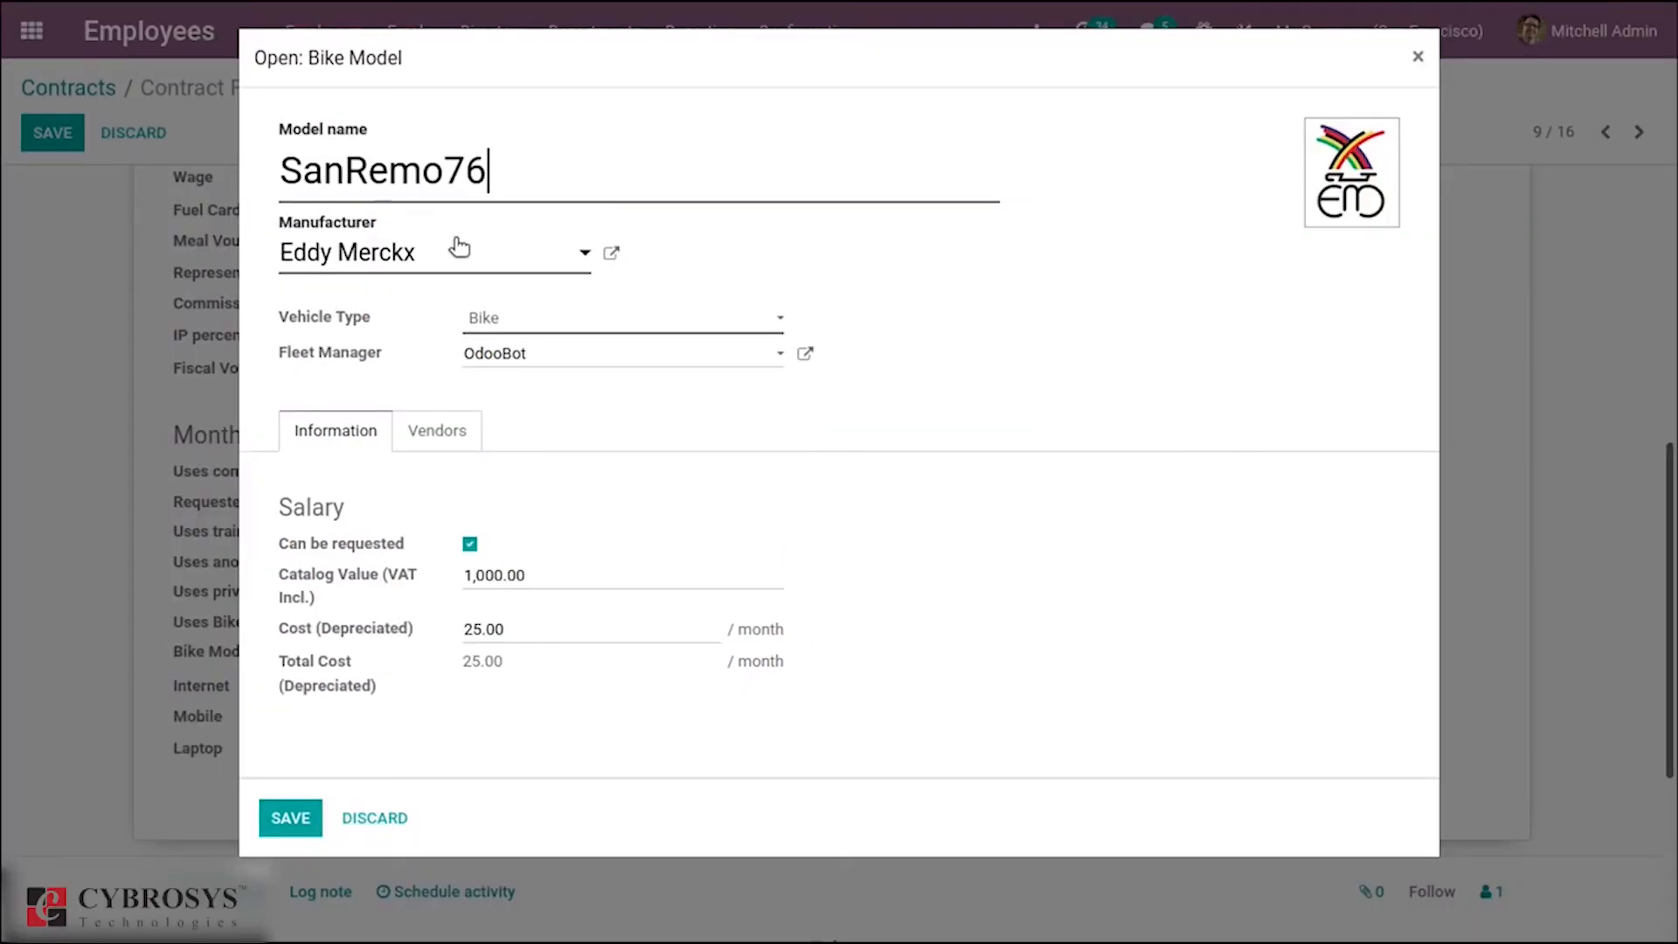
{"action": "mouse_move", "coordinate": [395, 301]}
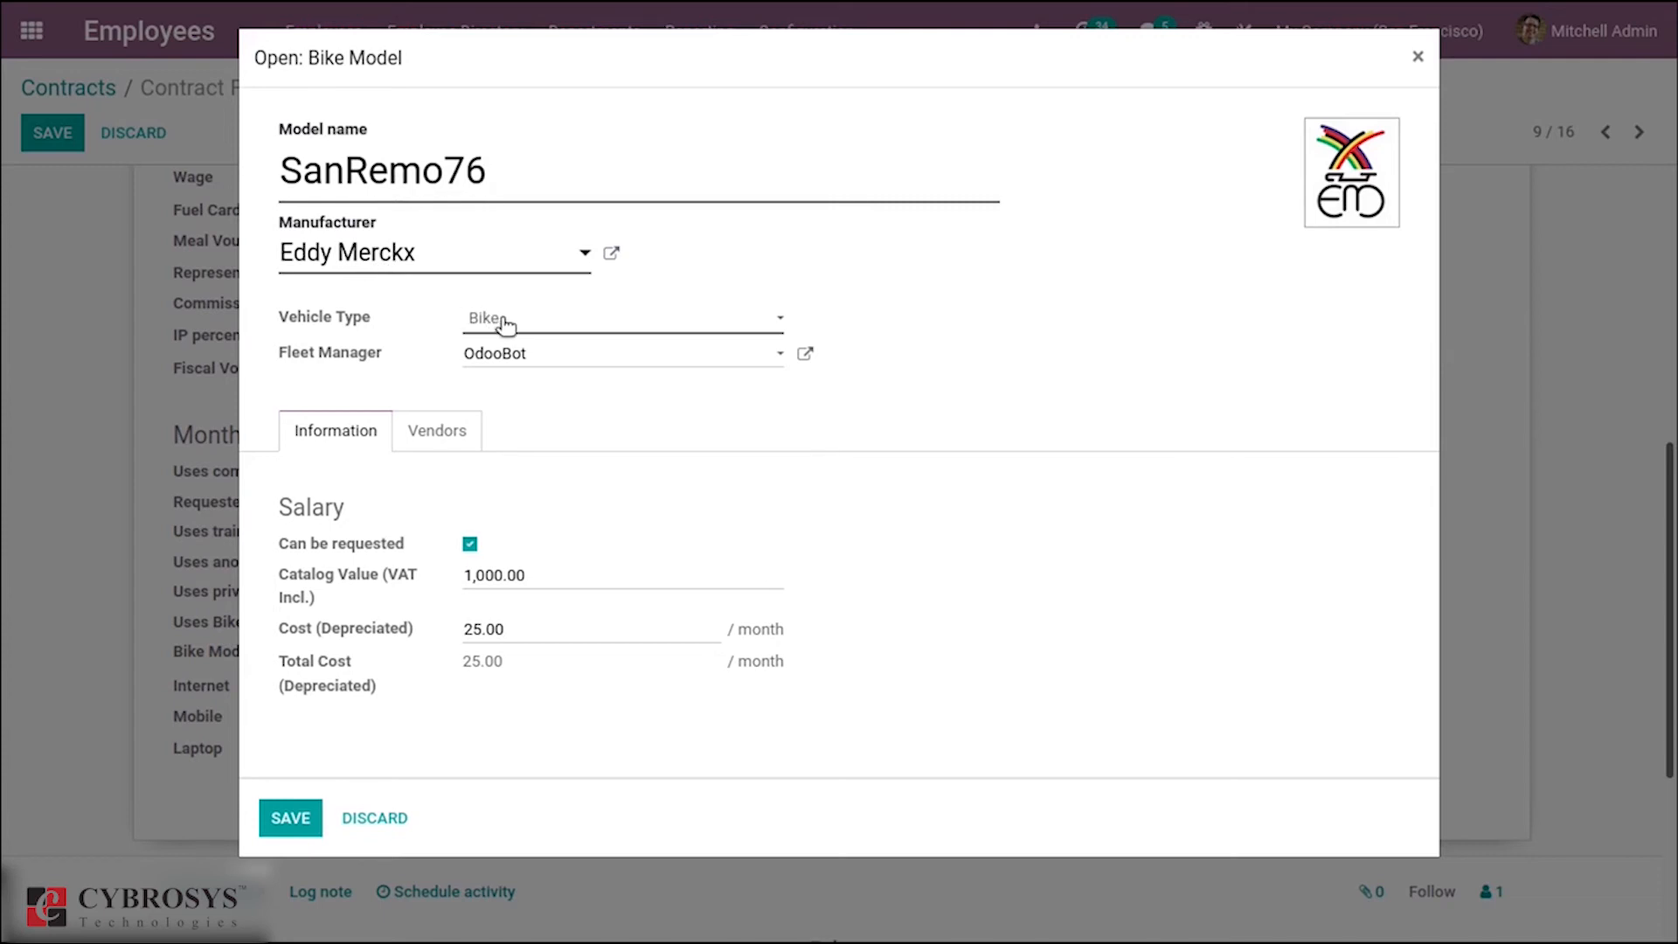
{"action": "mouse_move", "coordinate": [356, 451]}
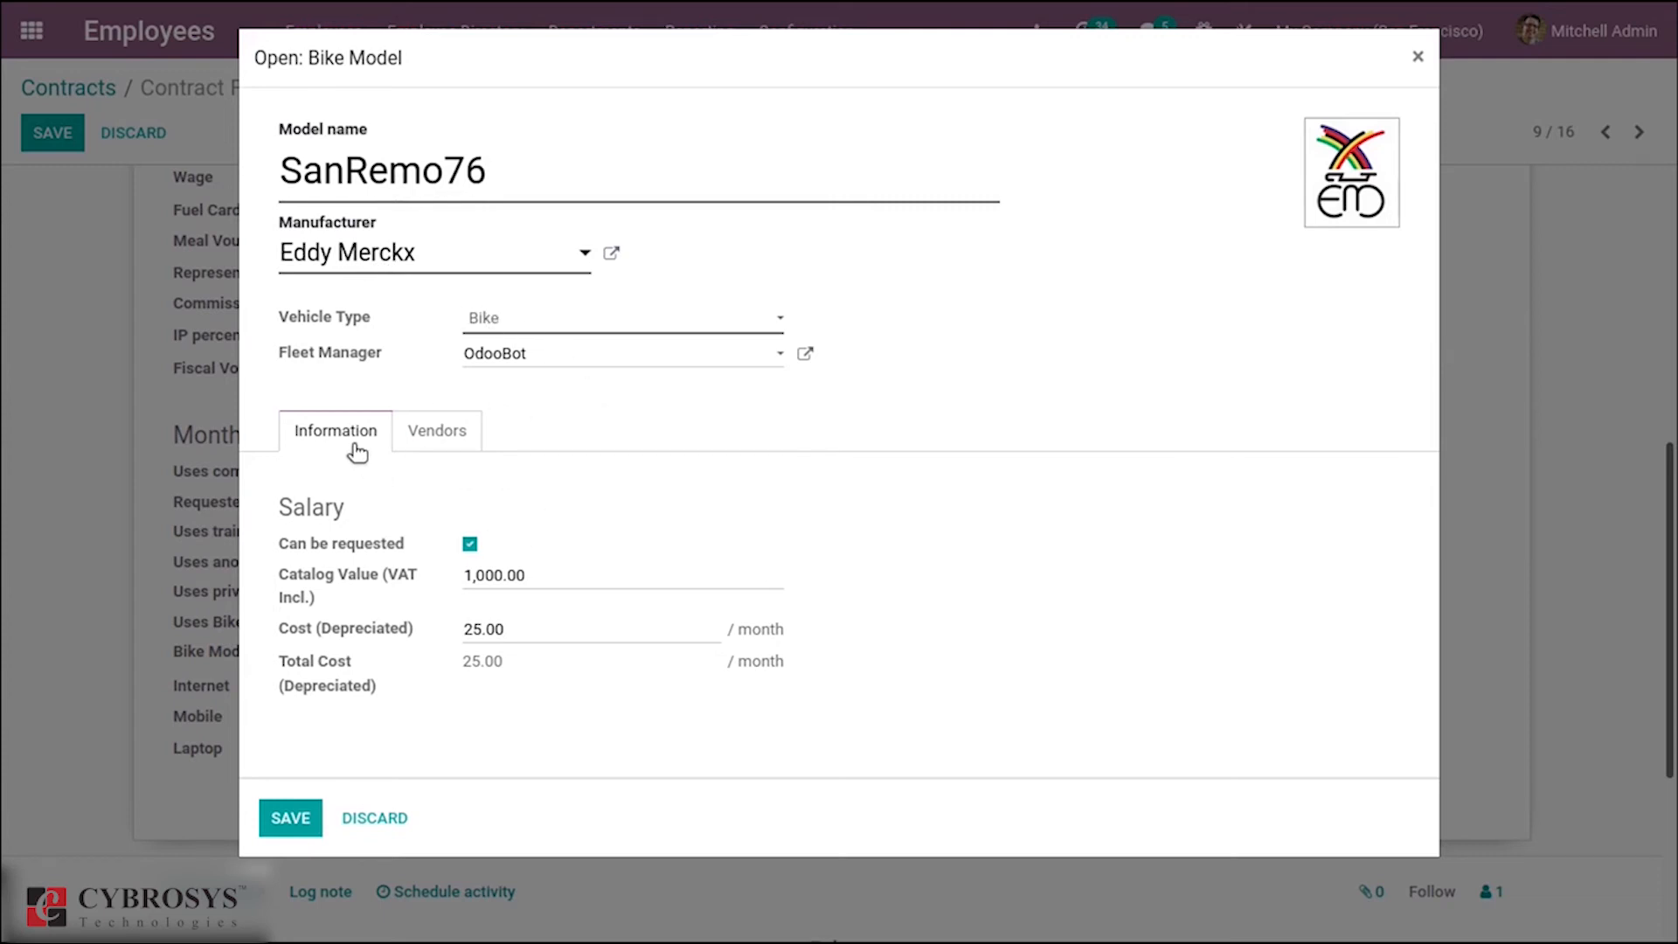
{"action": "left_click", "coordinate": [436, 430]}
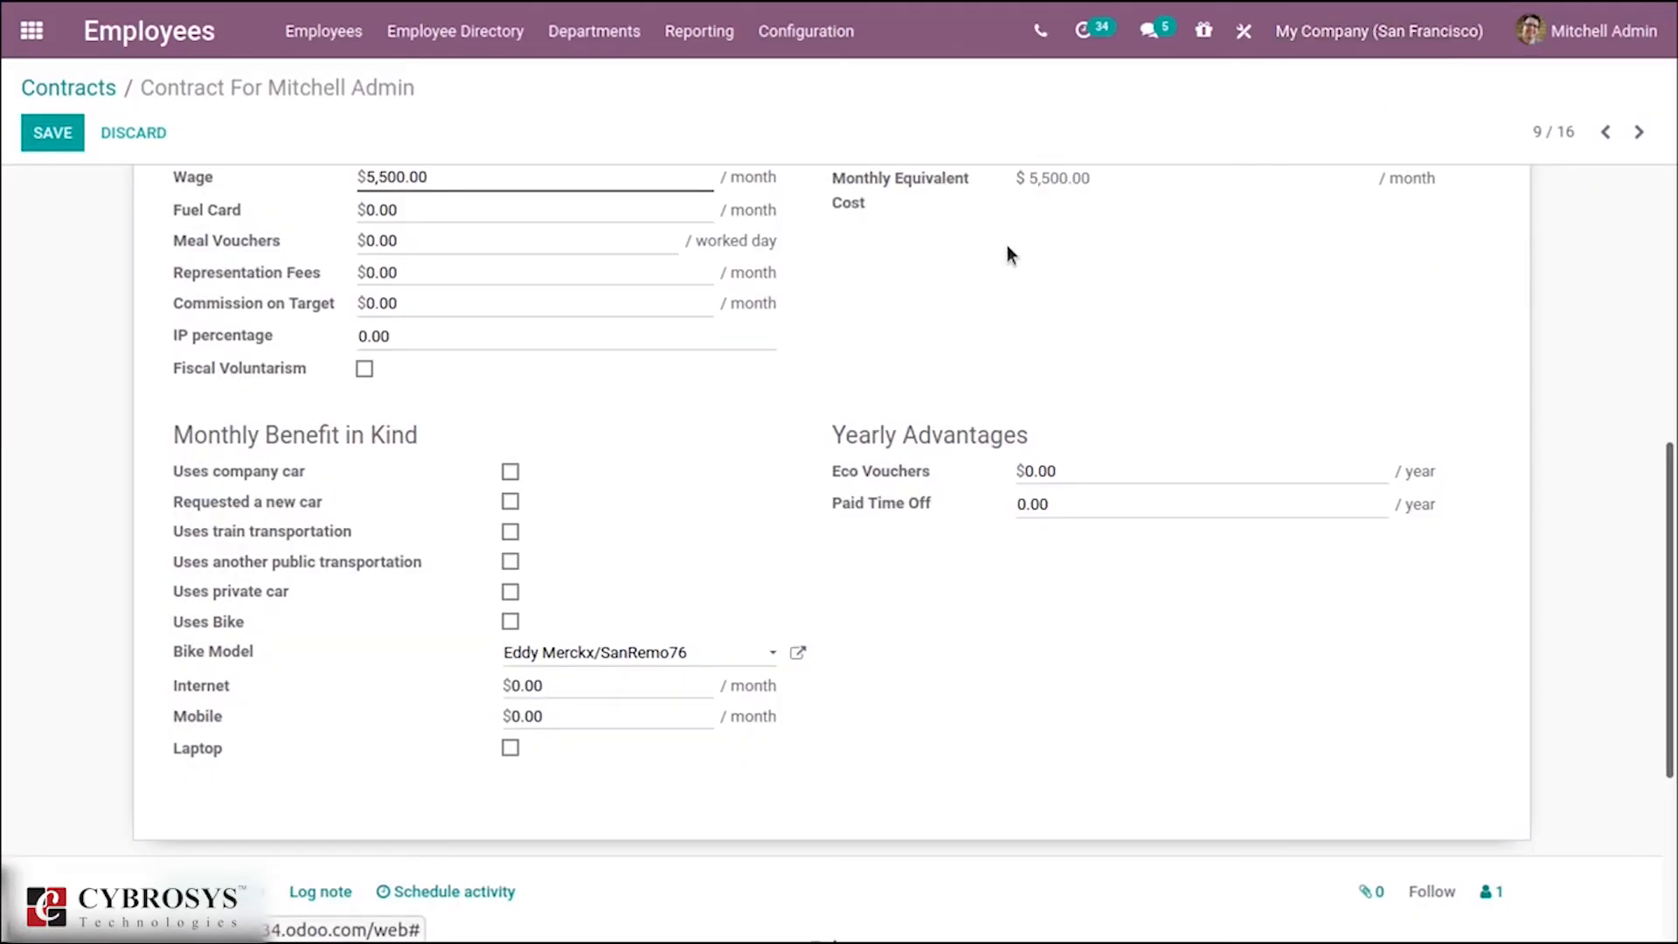
{"action": "mouse_move", "coordinate": [546, 682]}
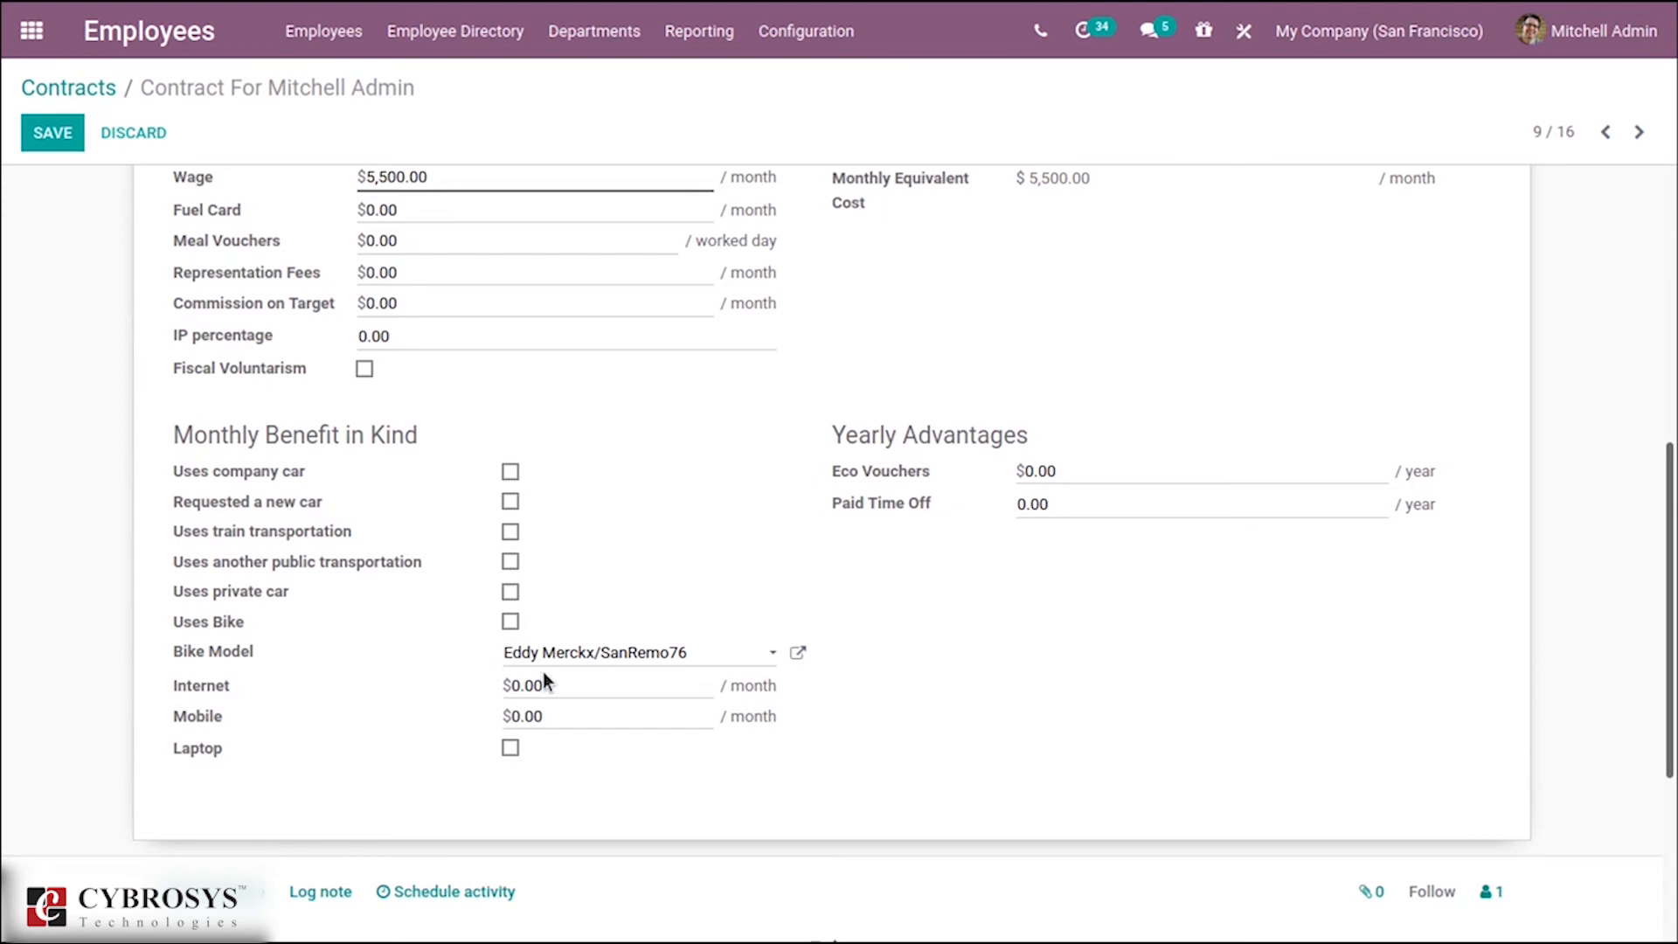
{"action": "mouse_move", "coordinate": [690, 638]}
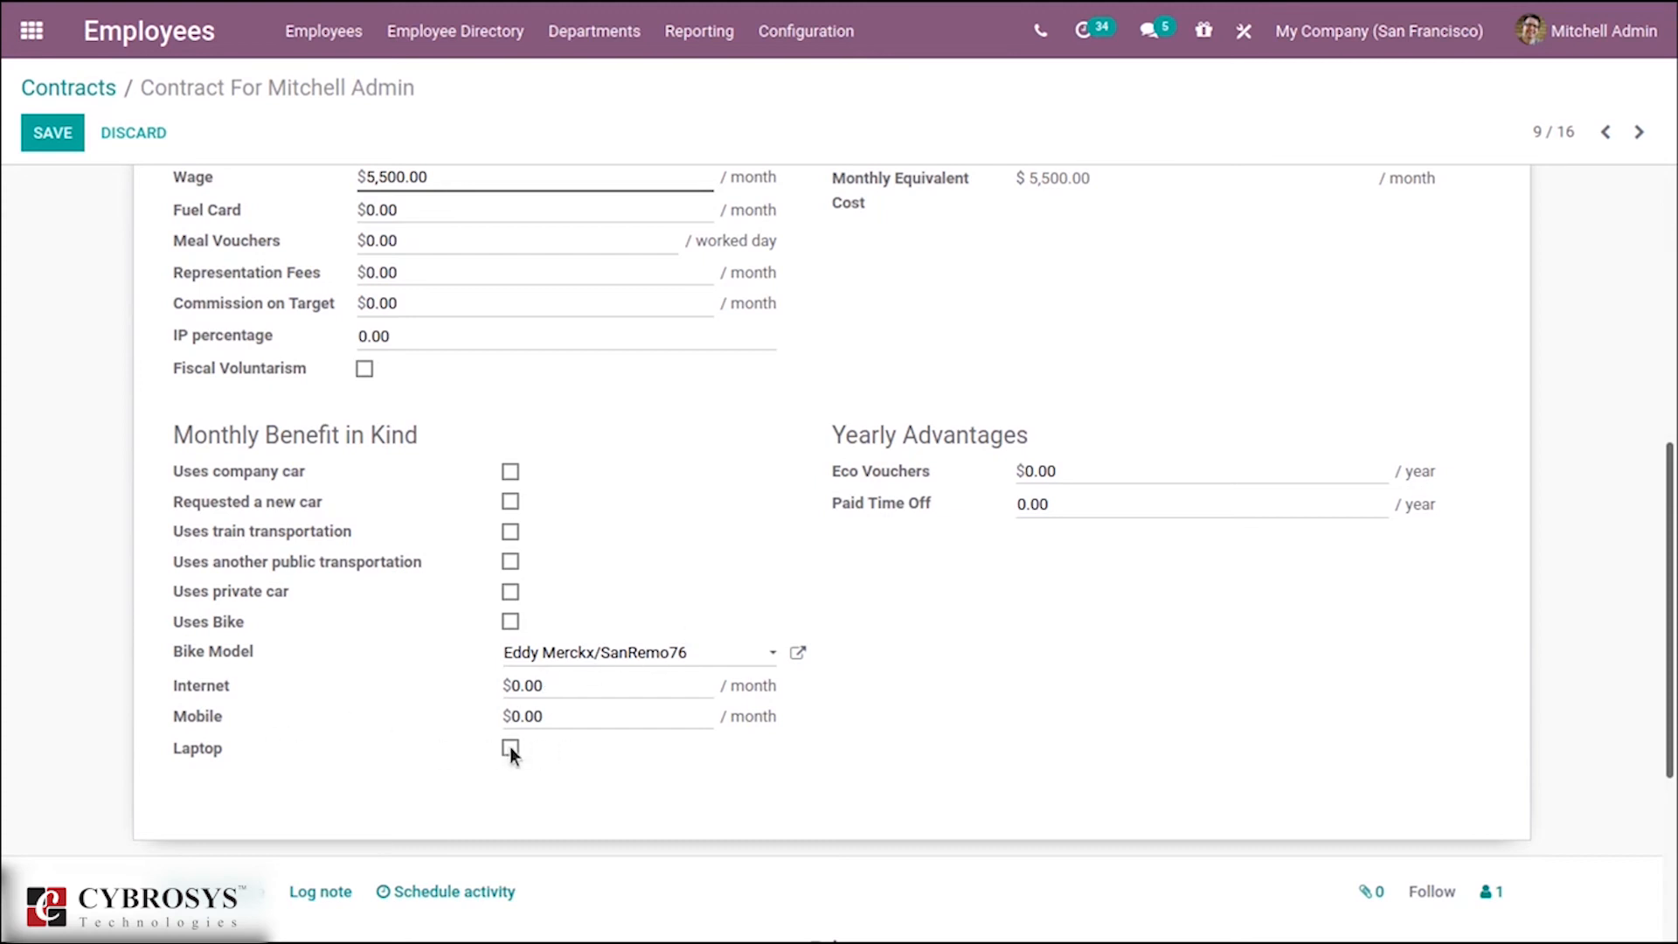
View the empty Attachment of Salary tab, then Personal Documents with image and ID card copy.
{"action": "left_click", "coordinate": [511, 748]}
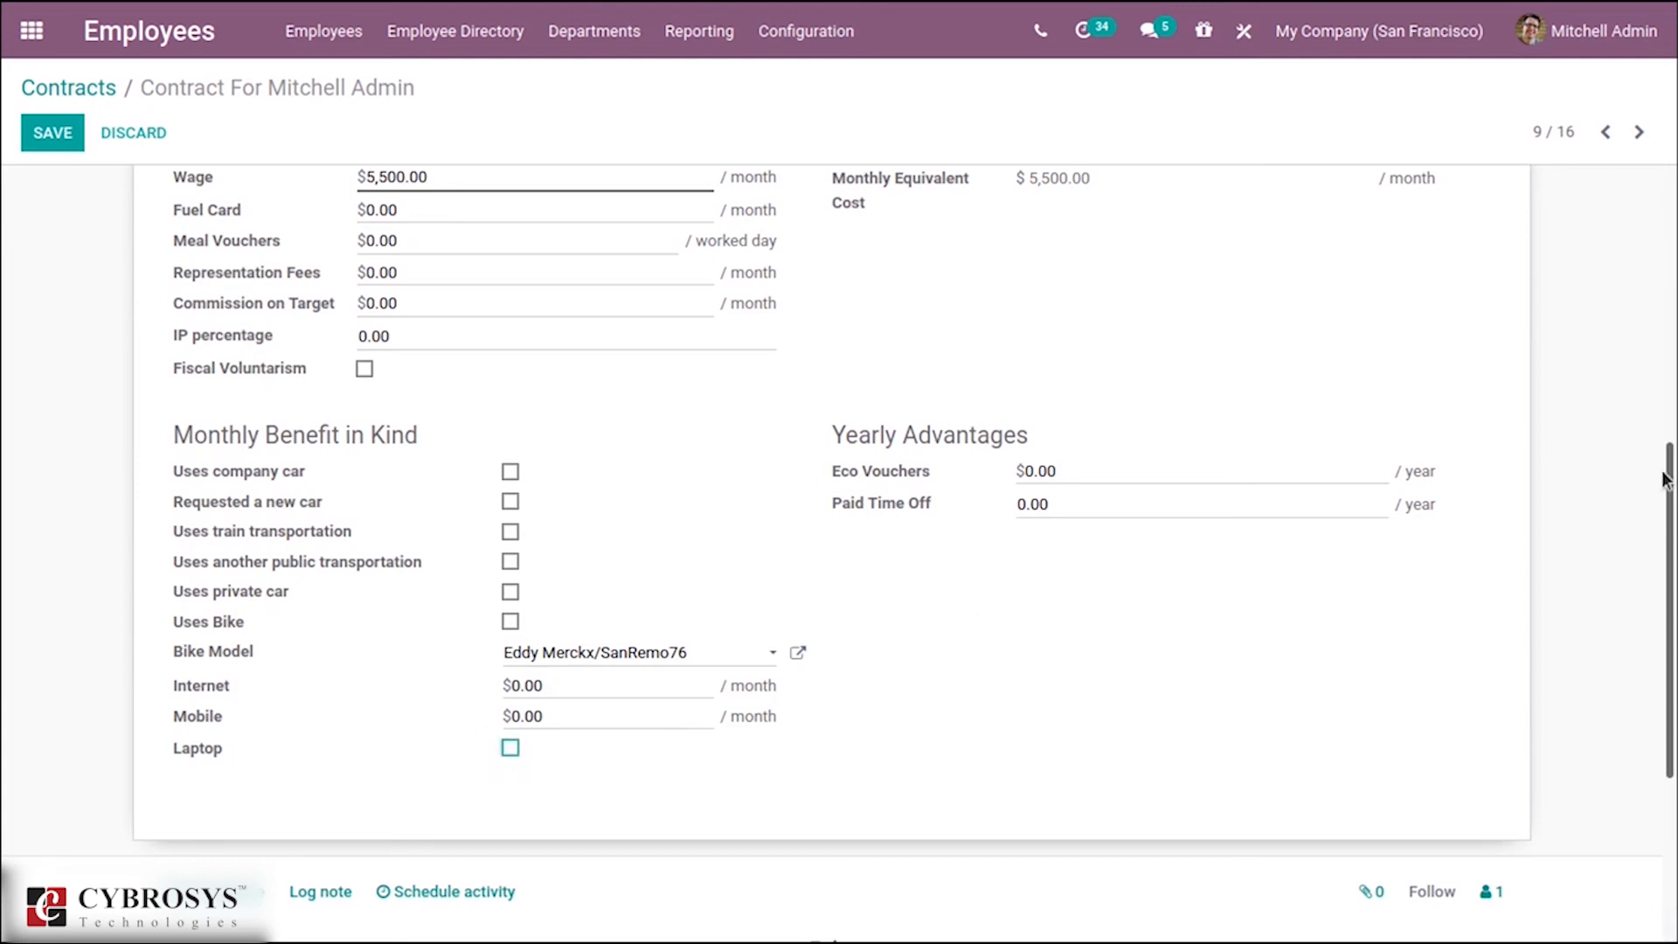
{"action": "scroll", "scroll_direction": "up", "scroll_amount": 3}
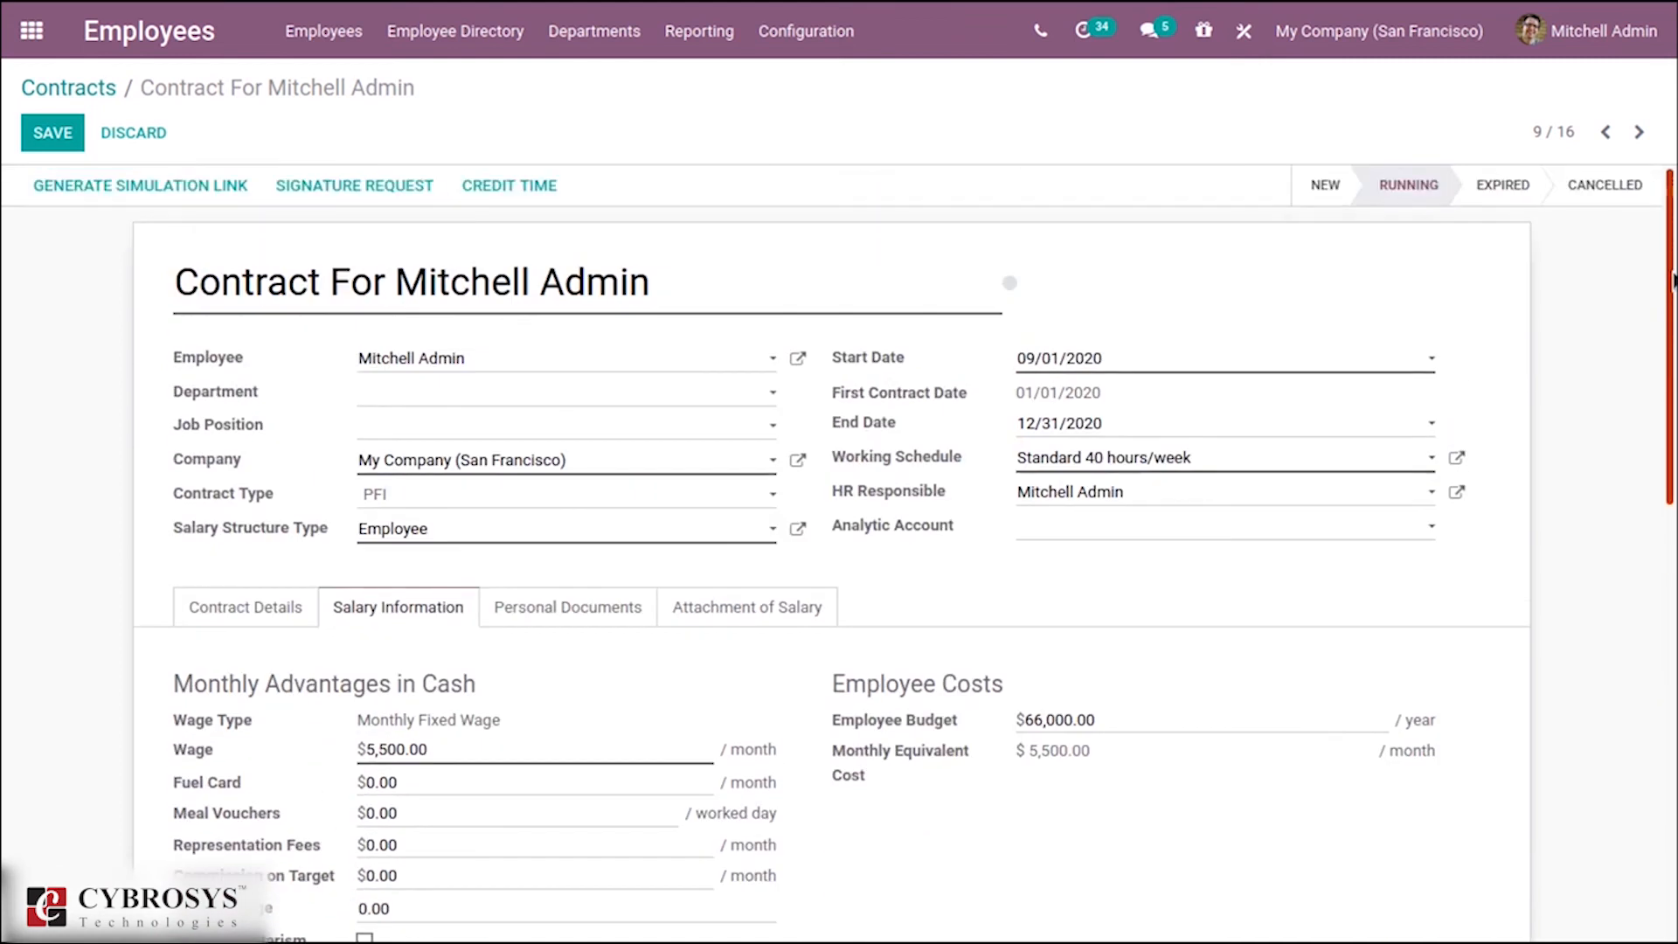
{"action": "left_click", "coordinate": [746, 606]}
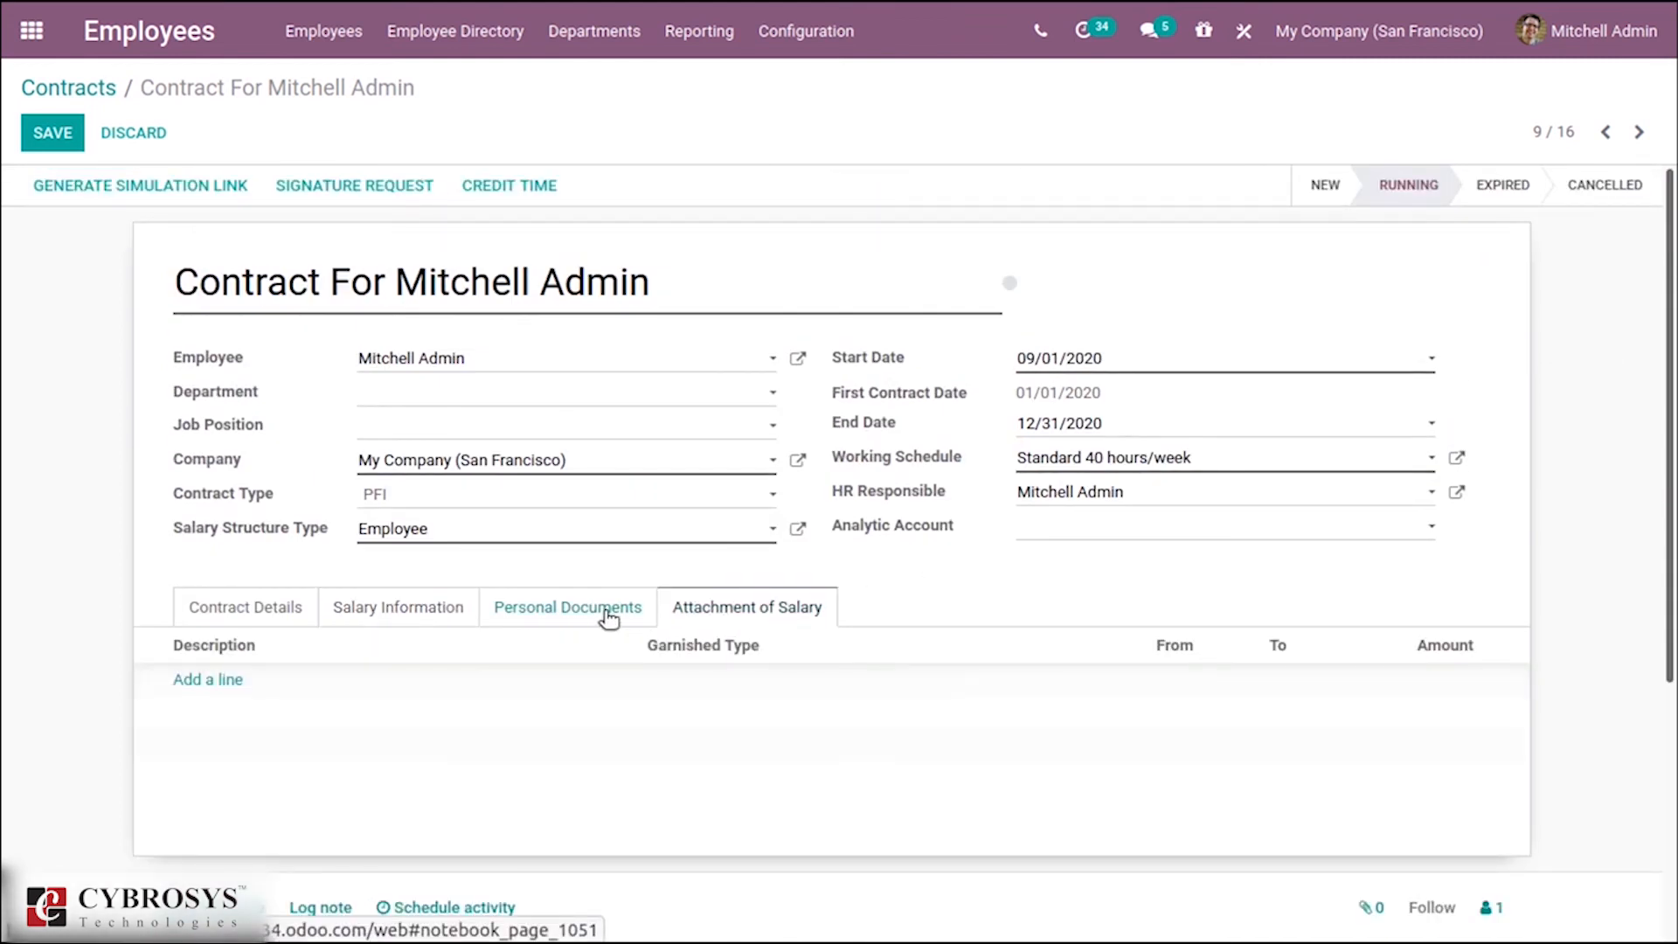
{"action": "left_click", "coordinate": [567, 606]}
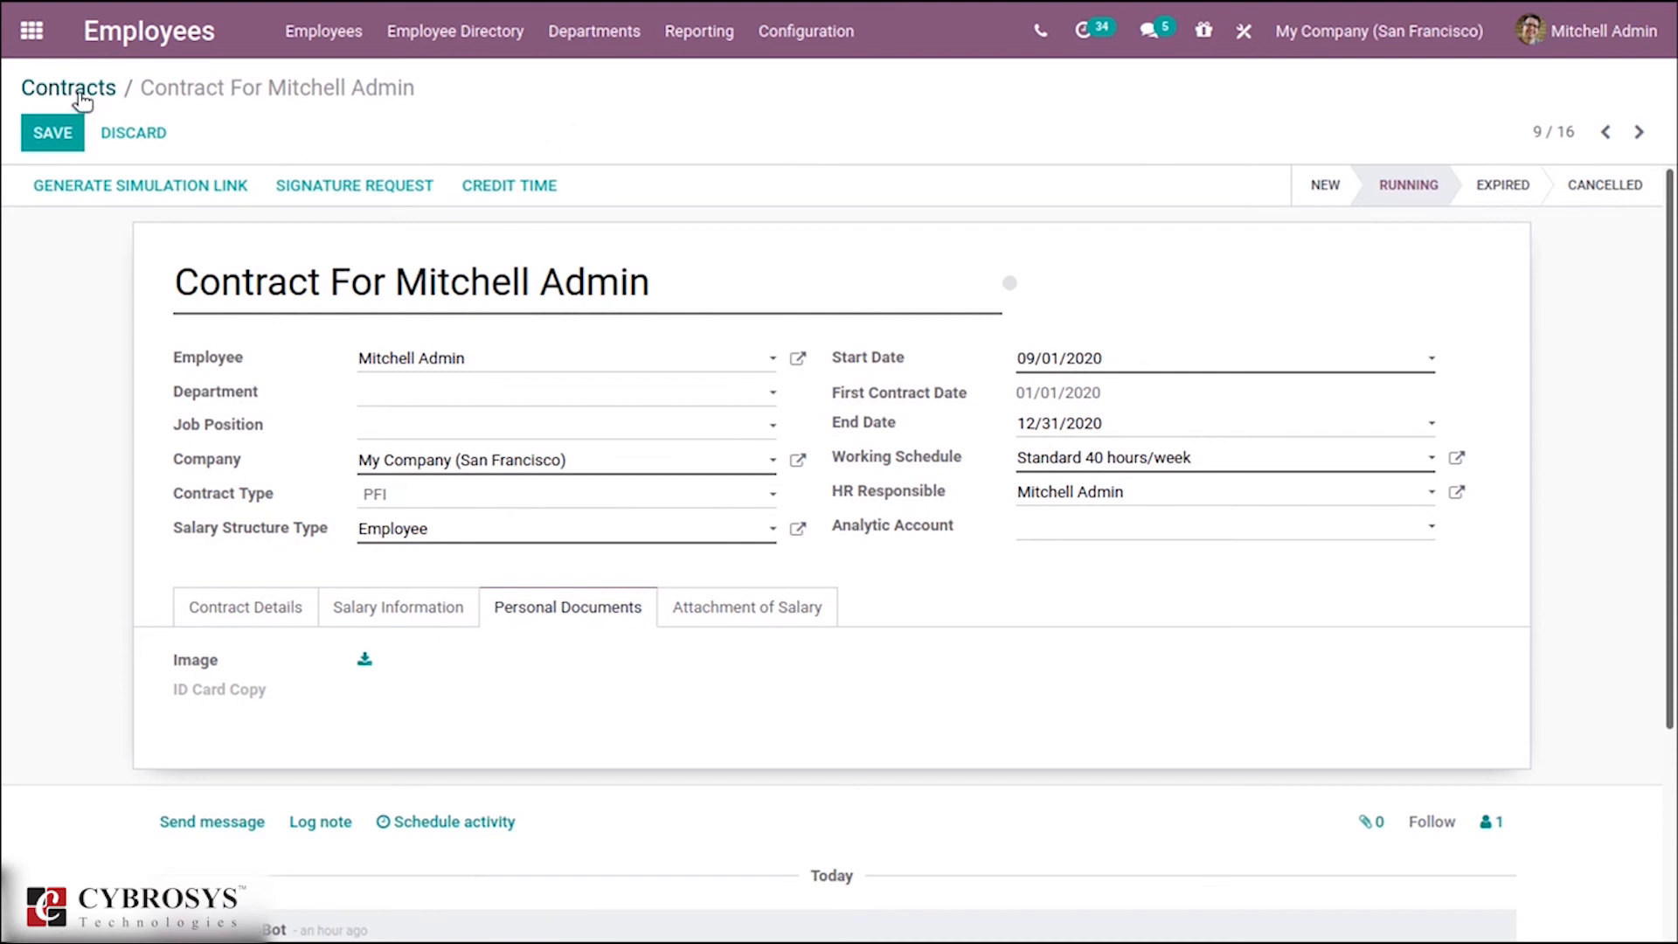
{"action": "mouse_move", "coordinate": [358, 111]}
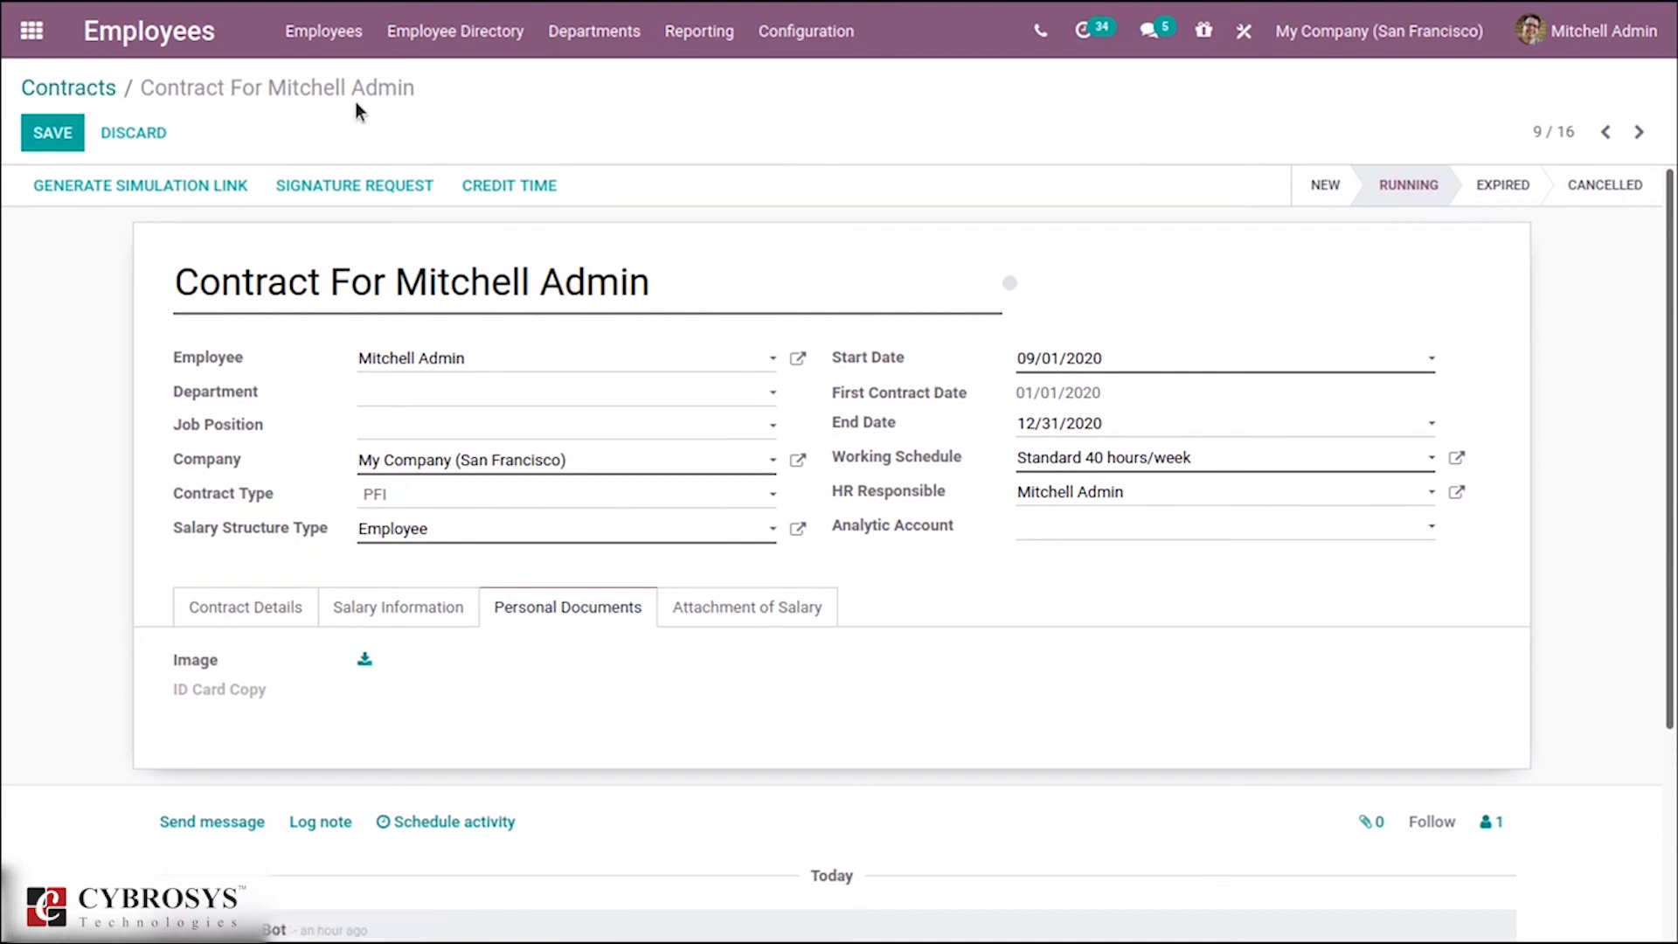